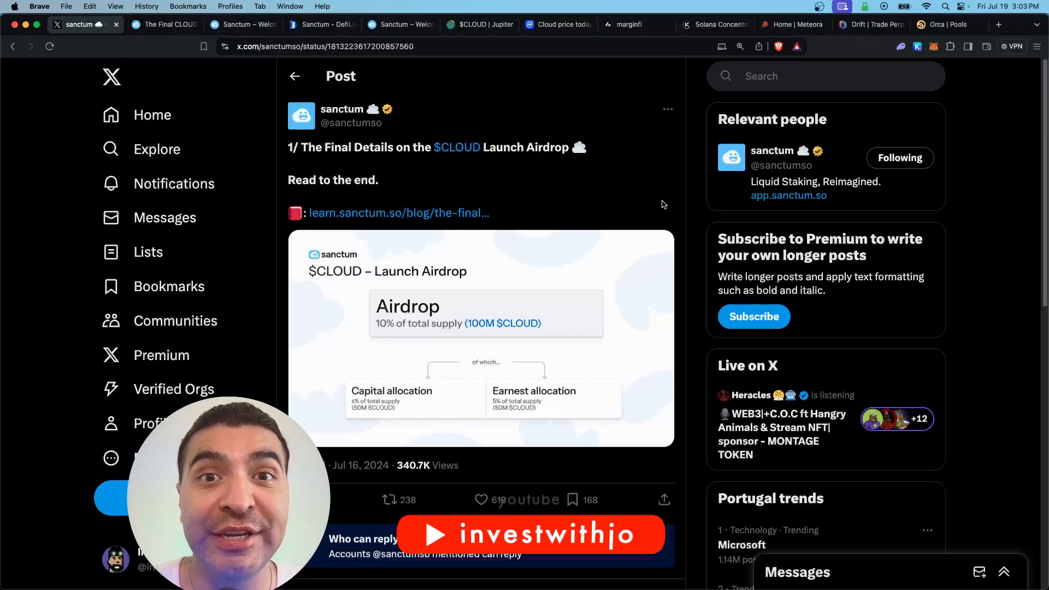
Tour the Sanctum homepage, its liquid staking token list and Sanctum's TVL on DefiLlama
left_click(242, 25)
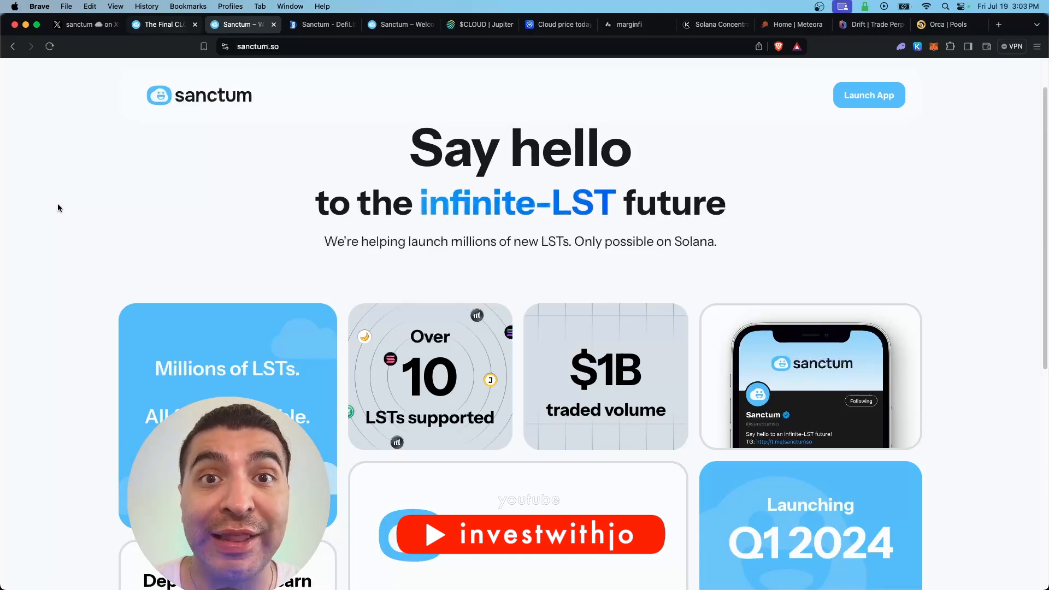
scroll("down", 3)
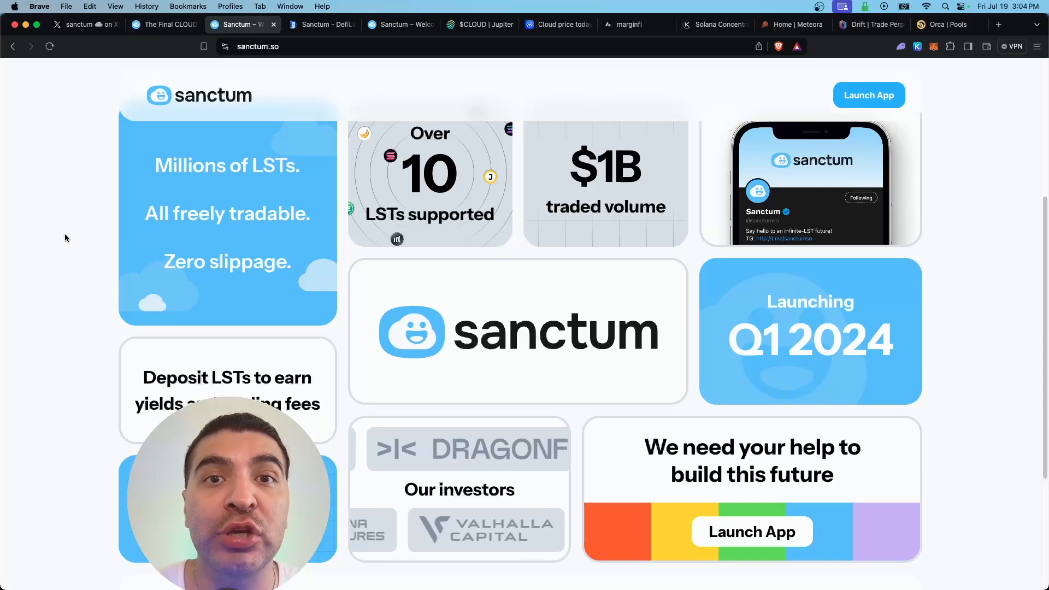
left_click(868, 94)
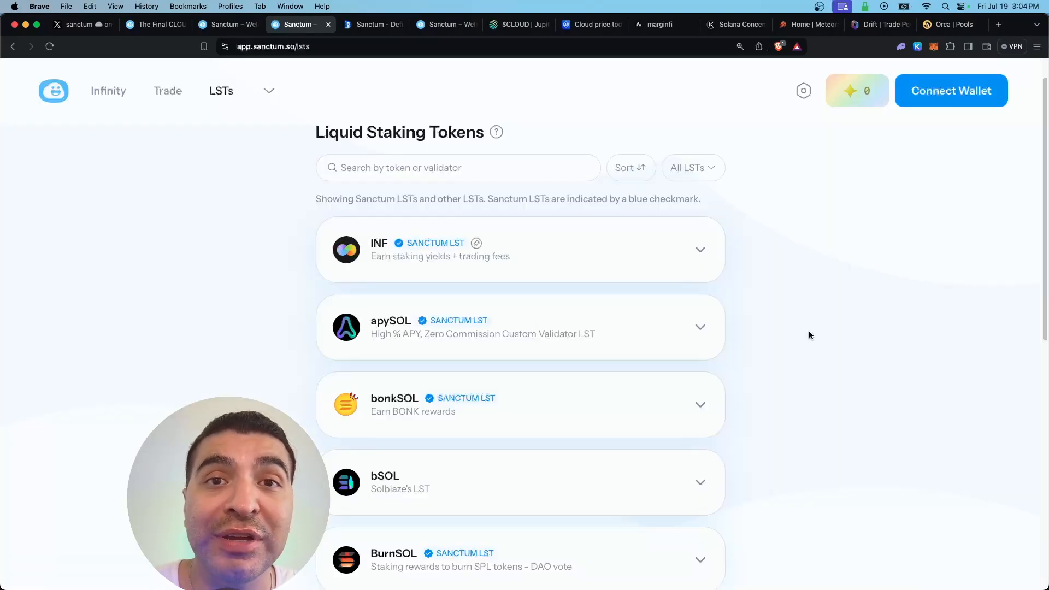
left_click(373, 25)
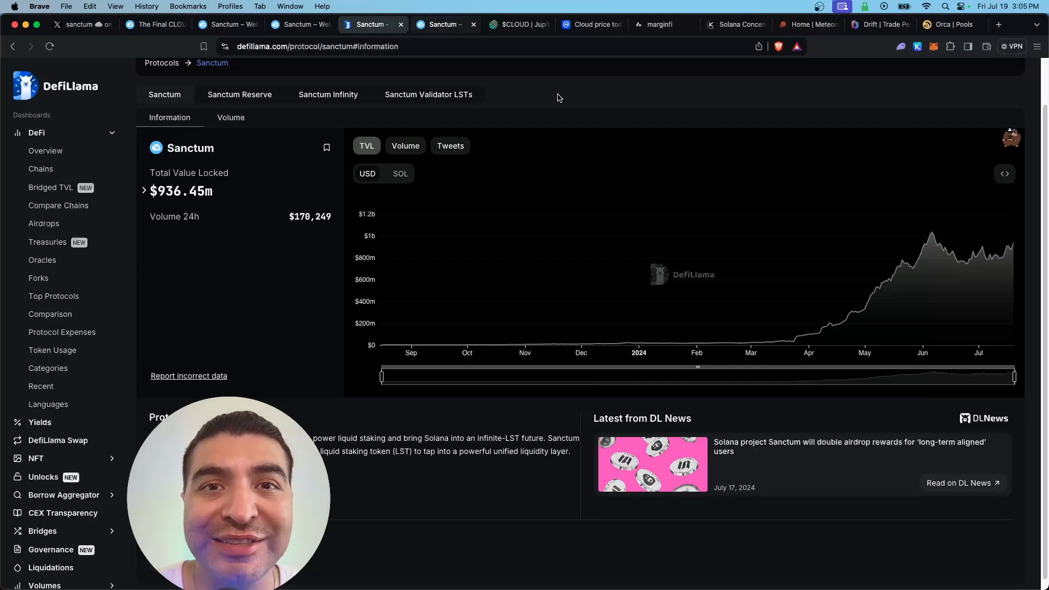
View Sanctum Season 1 stats and The Final CLOUD Airdrop Post, returning to the Season 1 stats
left_click(320, 25)
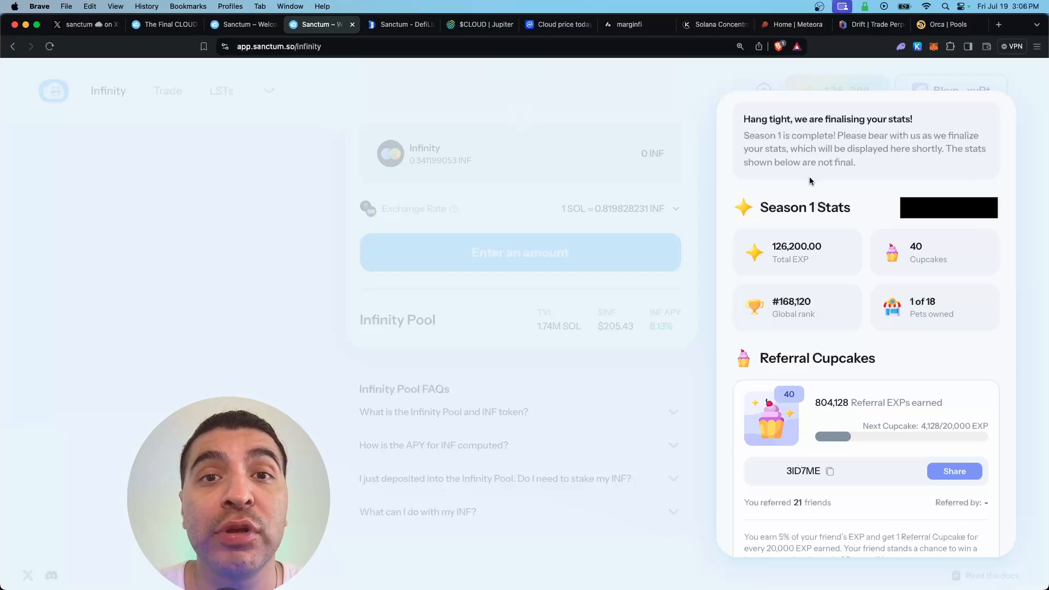
left_click(164, 26)
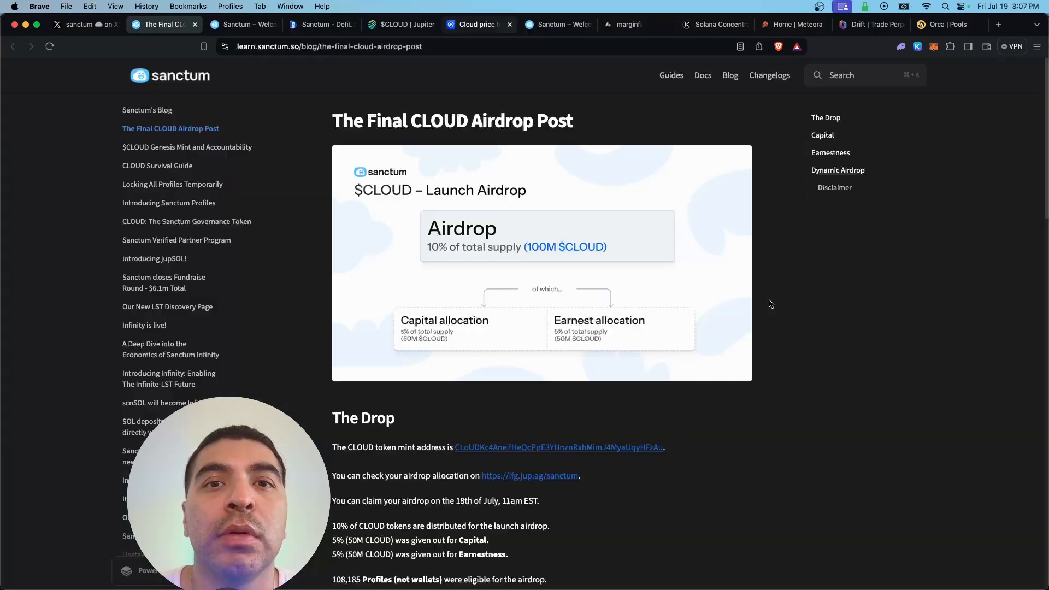
mouse_move(402, 162)
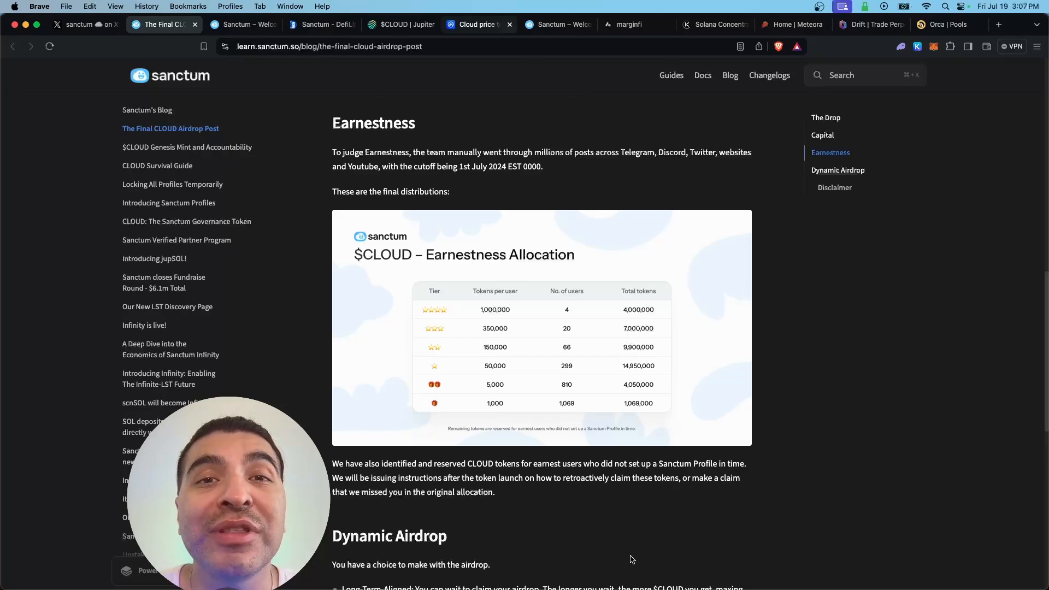
left_click(556, 25)
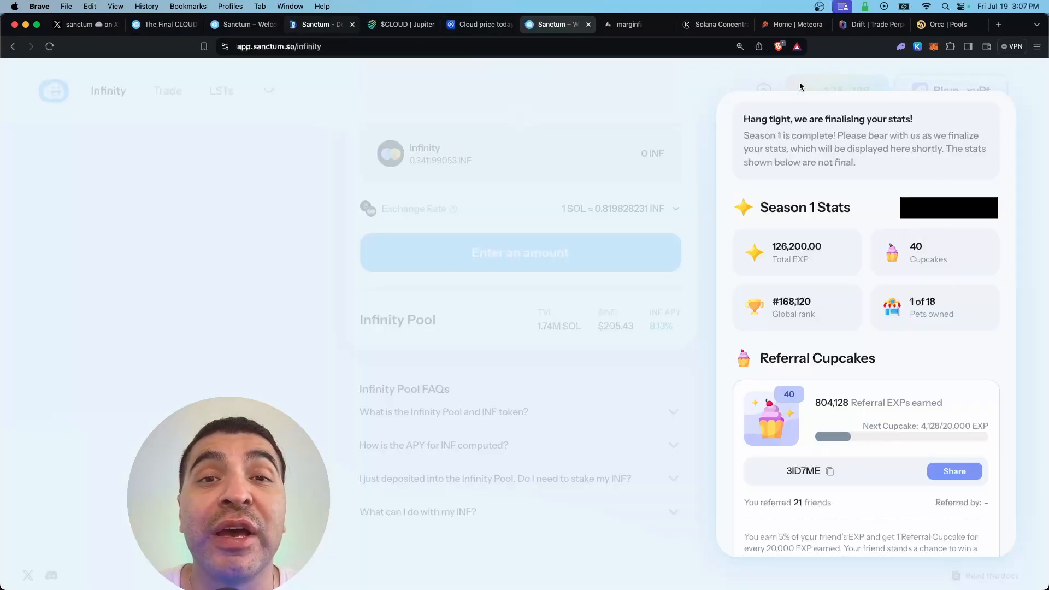
mouse_move(721, 91)
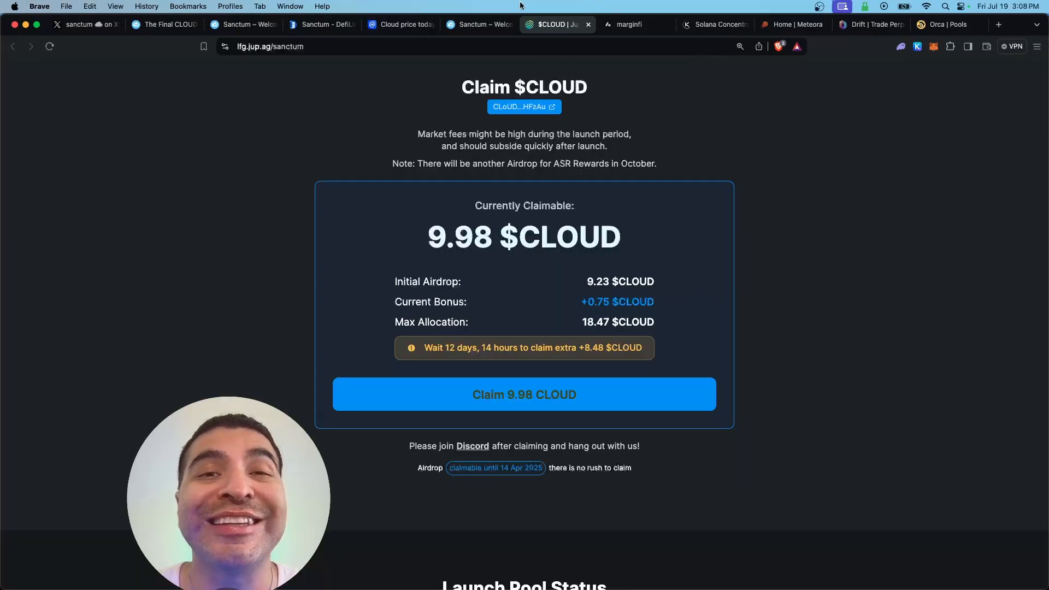
Tour the marginfi homepage, Kamino liquidity vaults, Meteora pools and Drift homepage
left_click(627, 25)
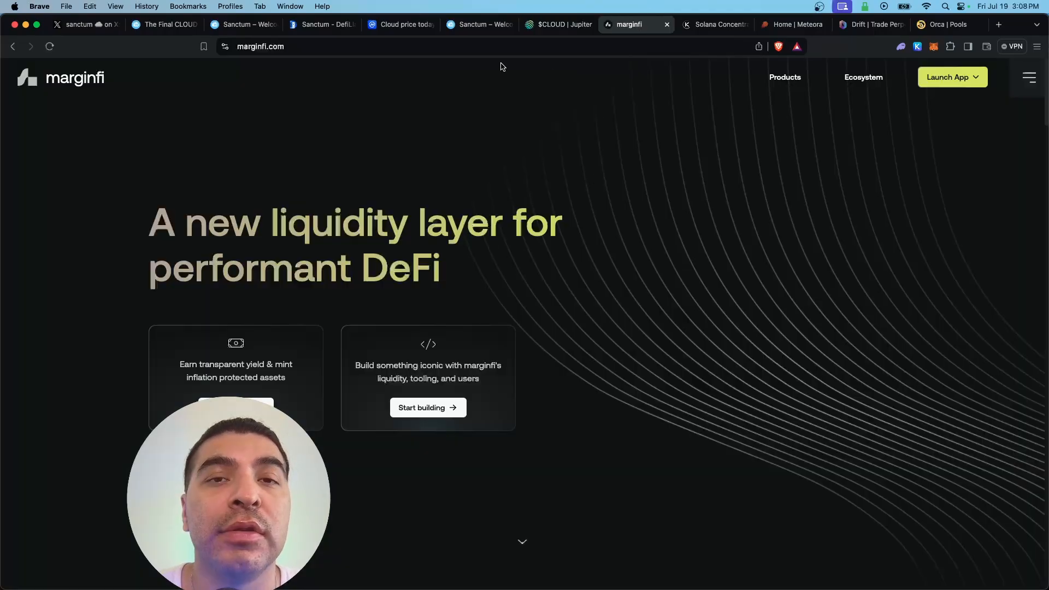
left_click(714, 25)
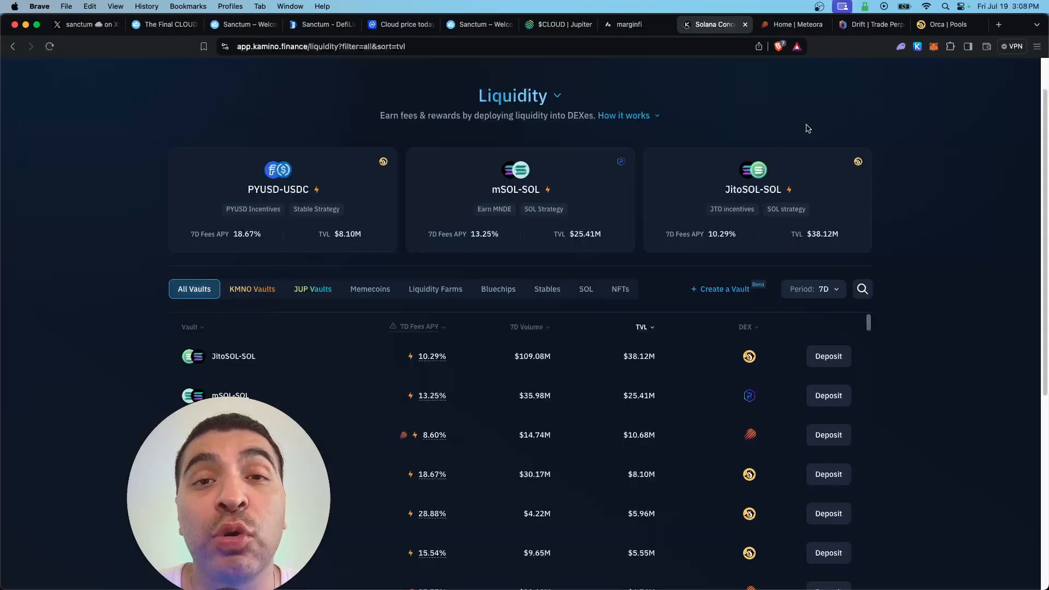
left_click(793, 25)
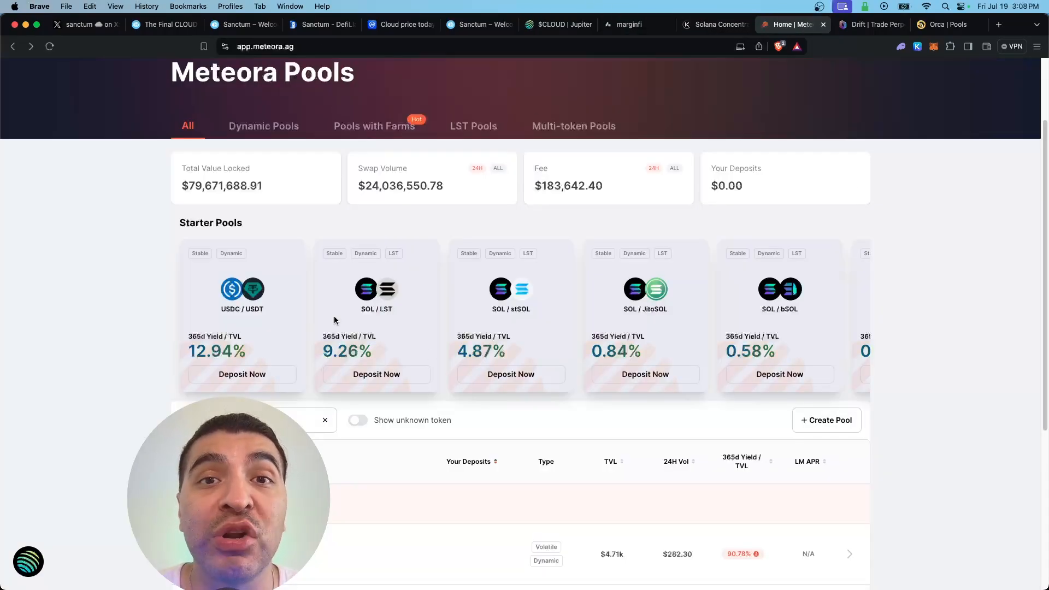
left_click(870, 25)
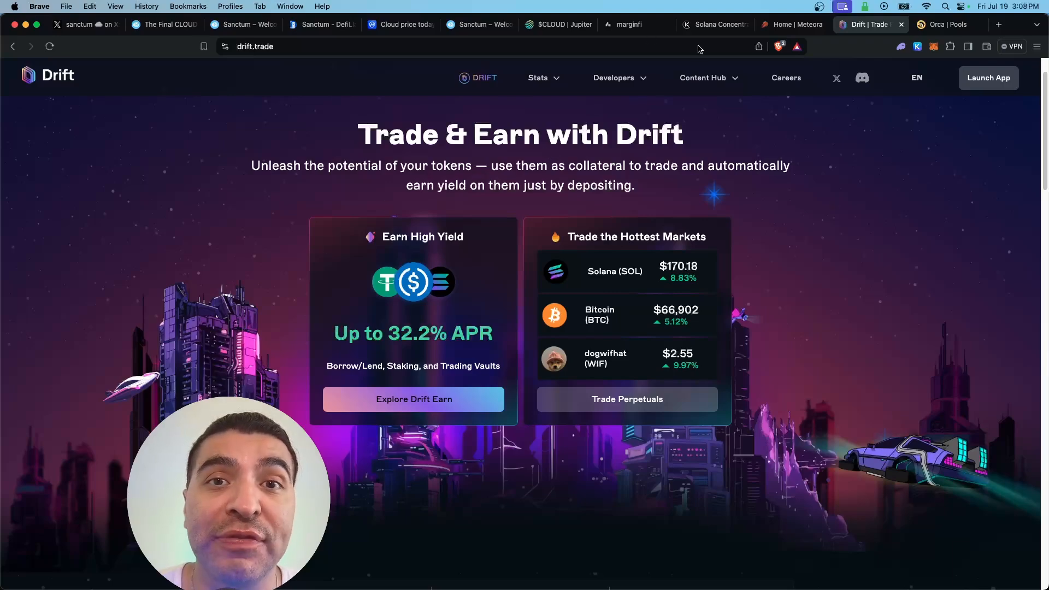
Show the Orca pools list, the Sanctum homepage and Sanctum's airdrop announcement post on X
left_click(943, 25)
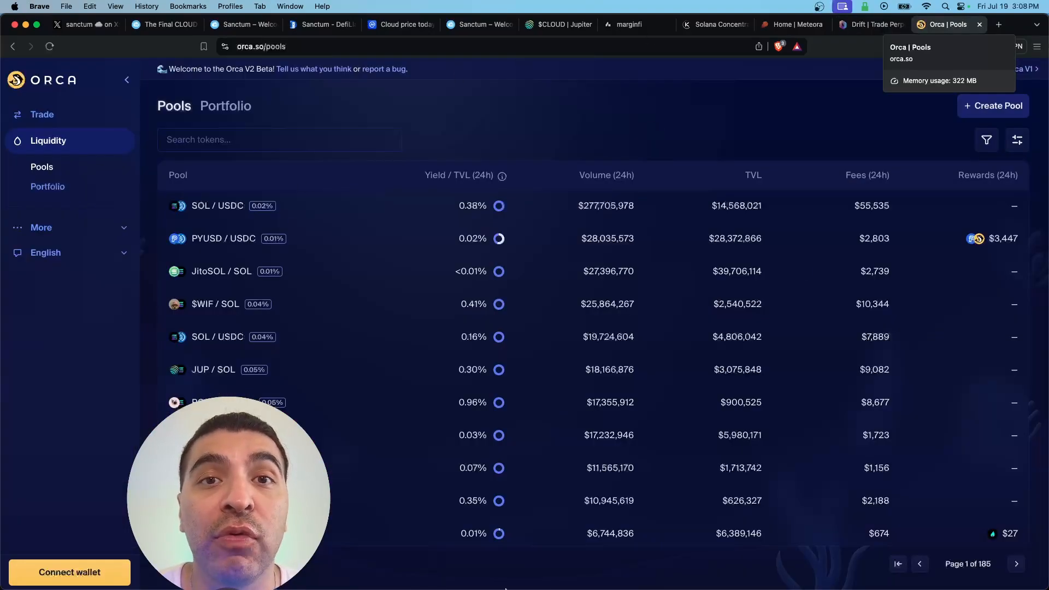
left_click(243, 25)
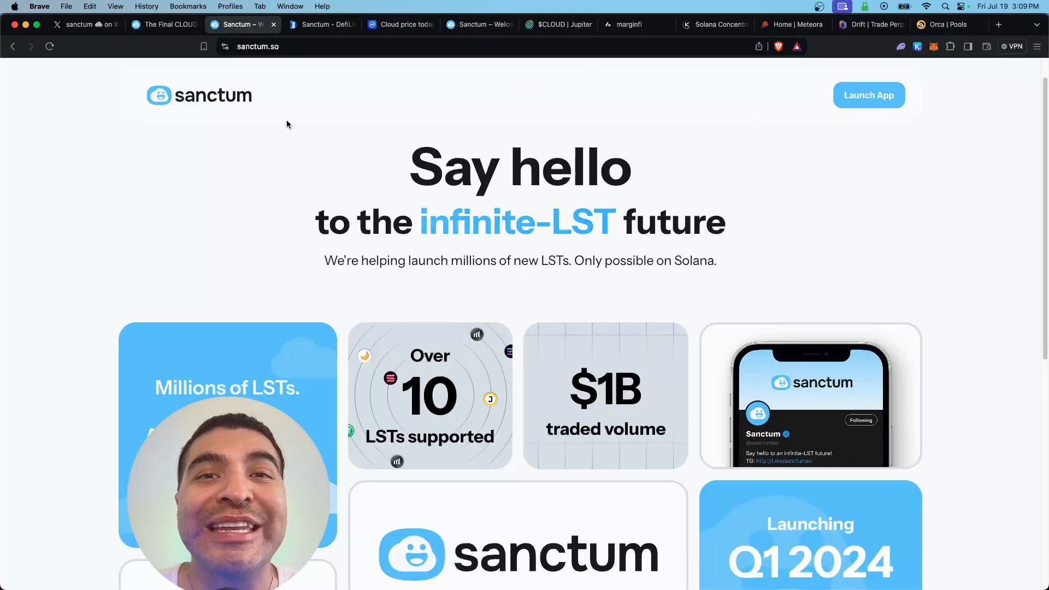
left_click(80, 25)
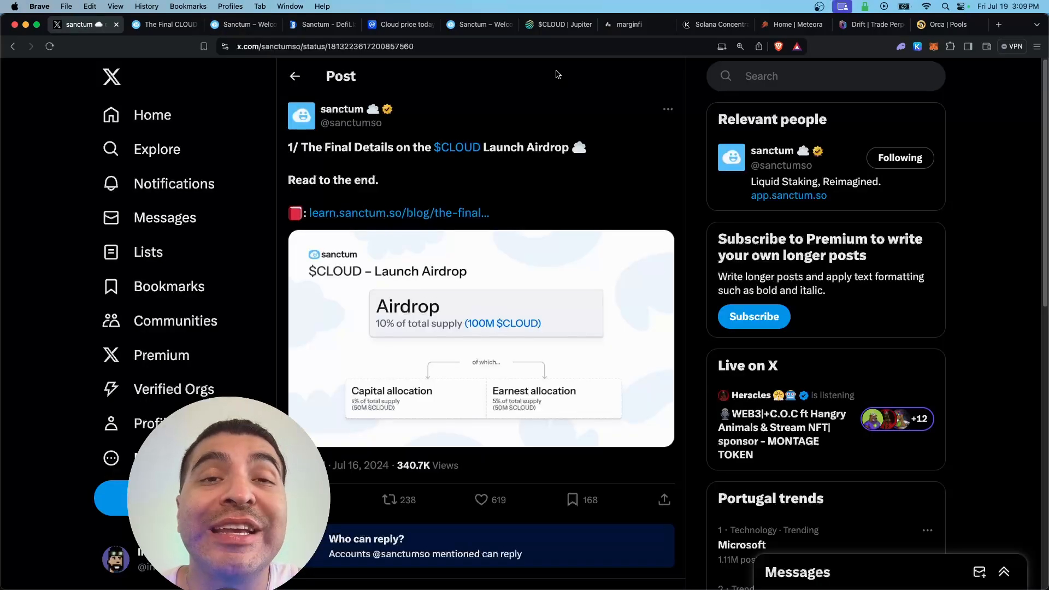
mouse_move(594, 204)
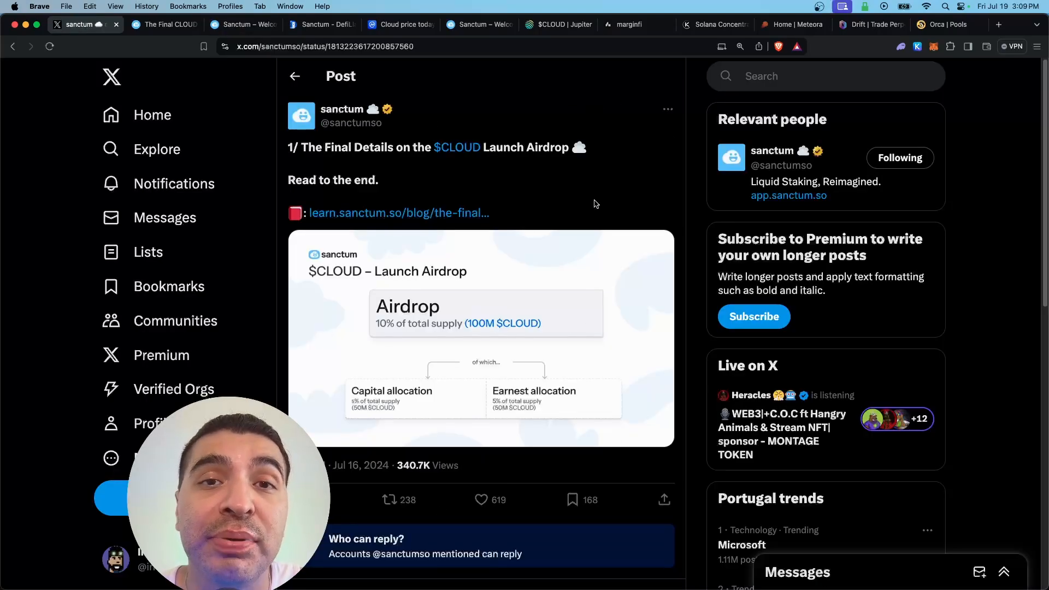
Switch to the Jupiter LFG Sanctum airdrop page
left_click(243, 25)
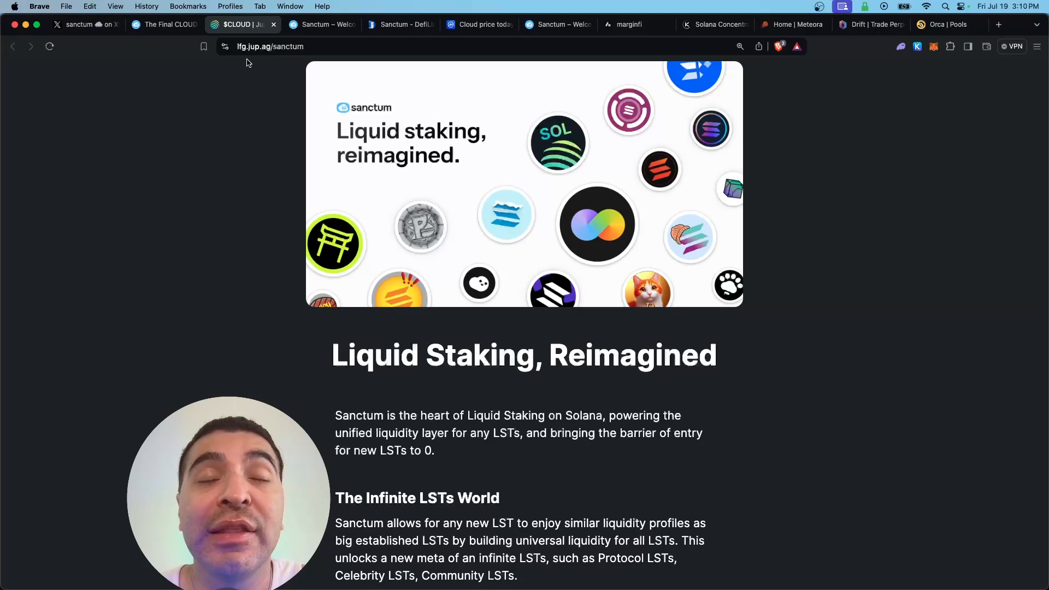
mouse_move(260, 65)
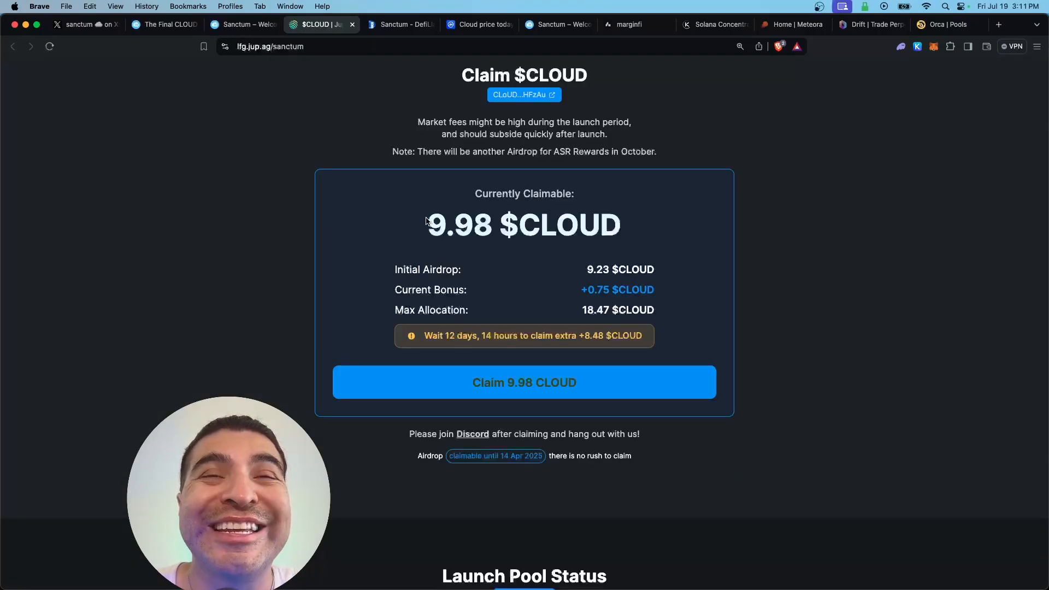
mouse_move(615, 332)
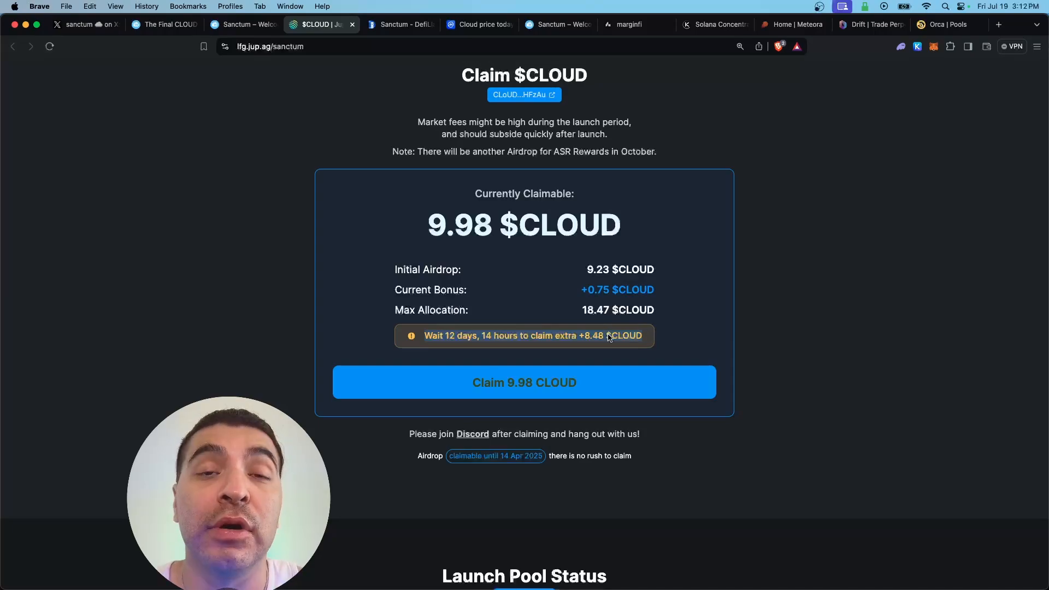
mouse_move(592, 345)
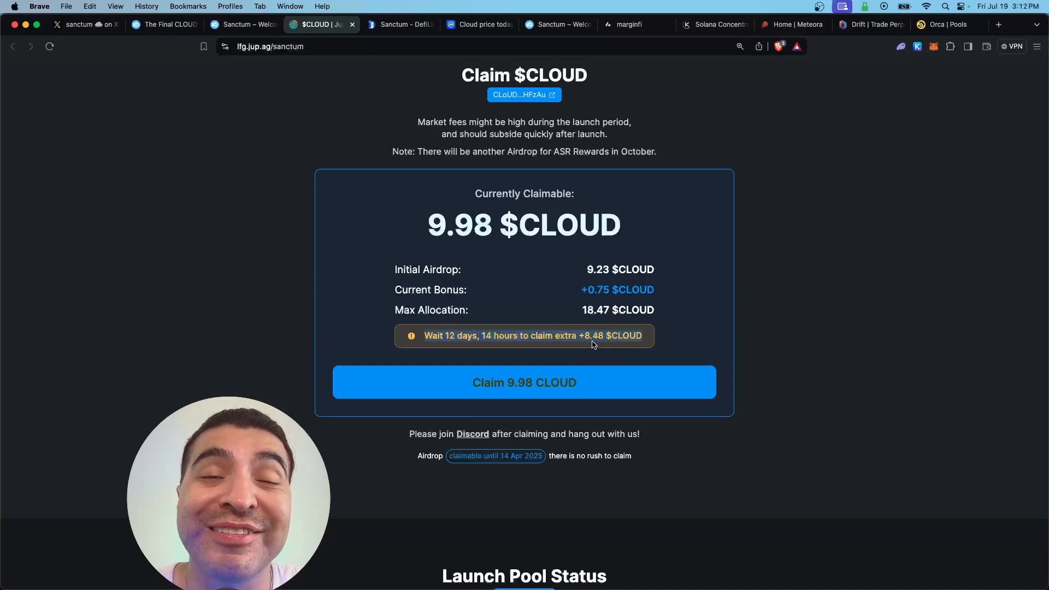
mouse_move(562, 401)
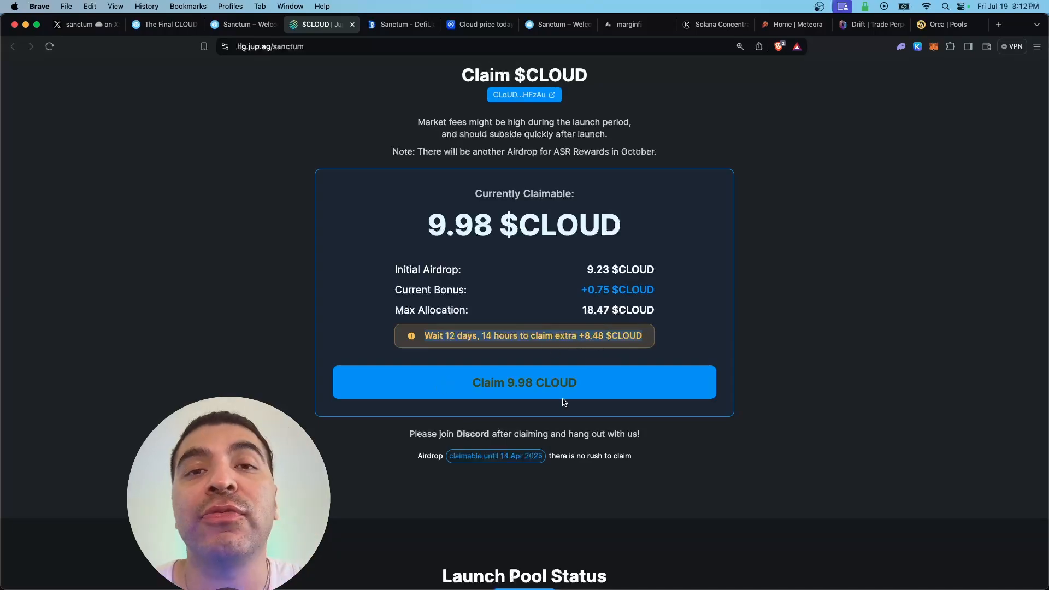
mouse_move(616, 396)
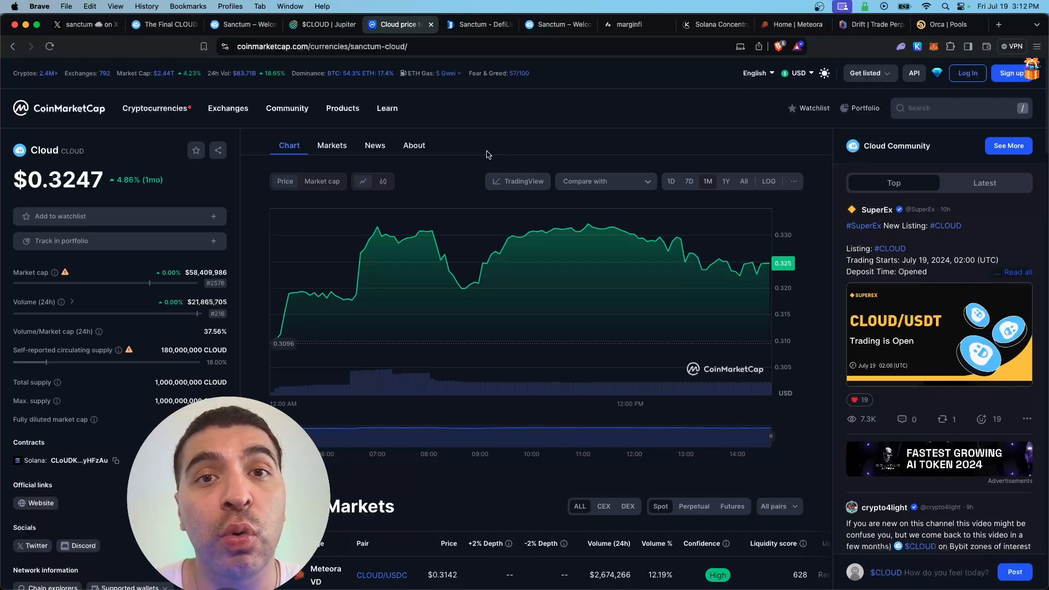
left_click(316, 26)
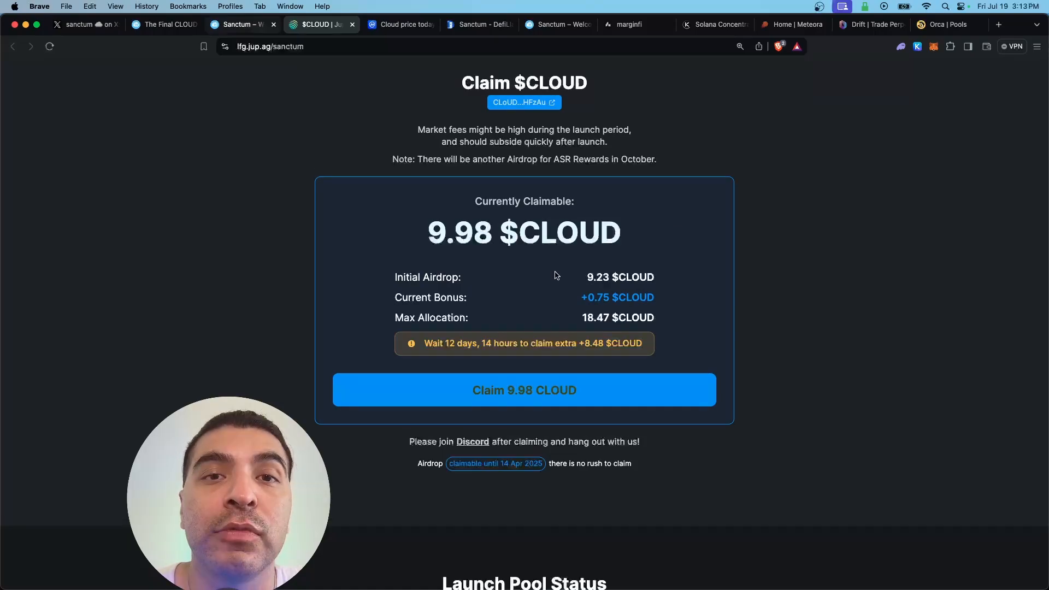
mouse_move(325, 232)
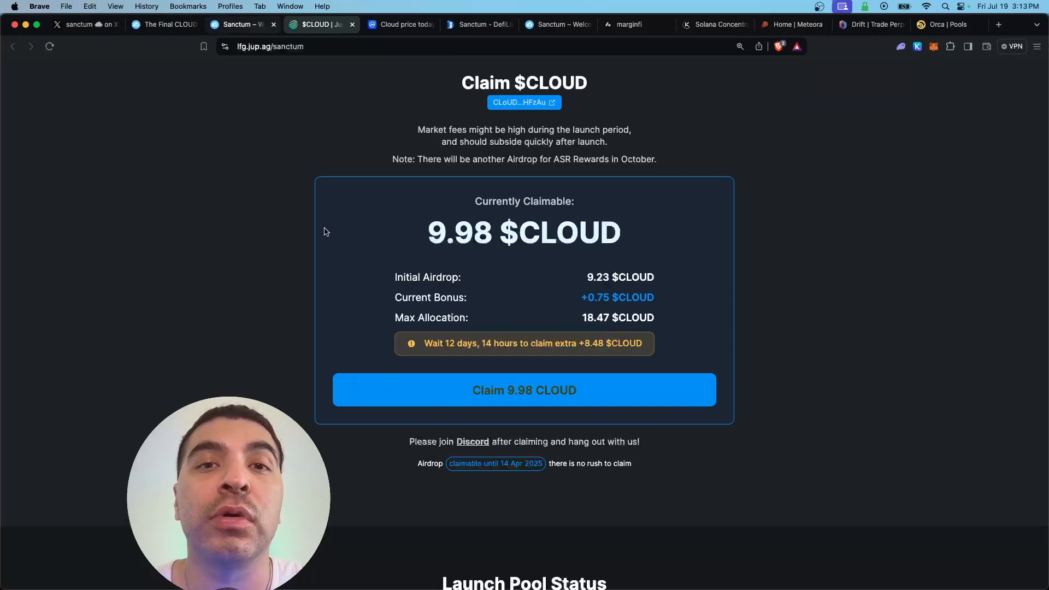
mouse_move(665, 245)
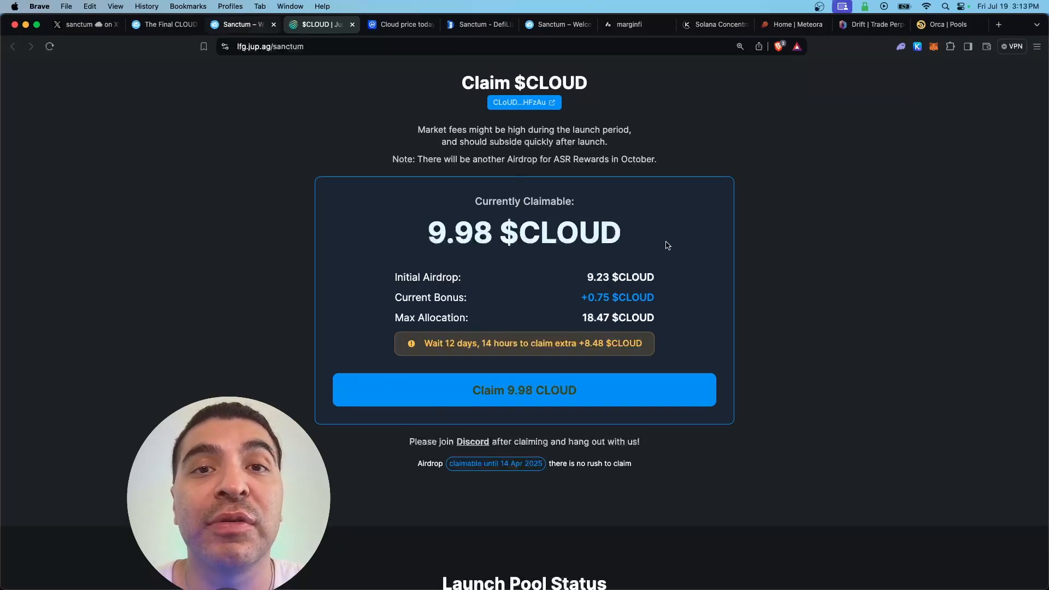
Scroll past the launch pool status to the swap widget and set it to buying CLOUD with USDC
scroll("down", 3)
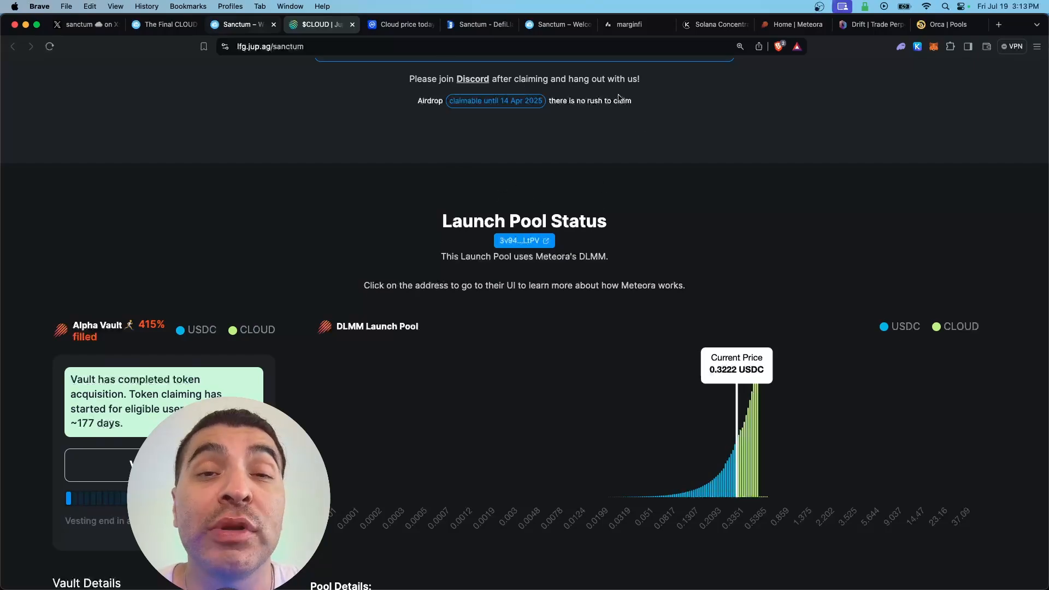
mouse_move(523, 142)
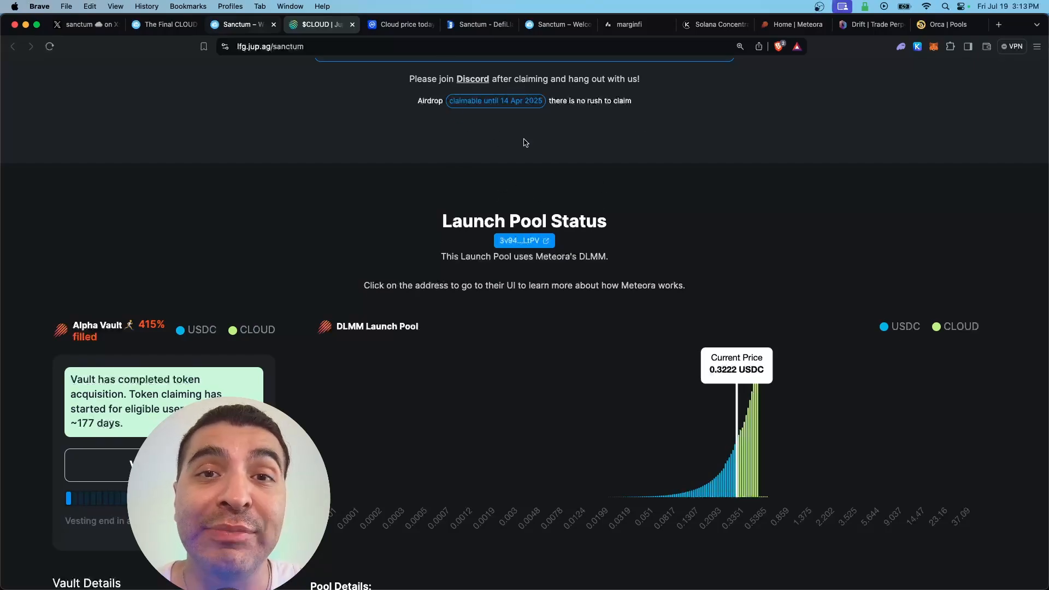
scroll("up", 3)
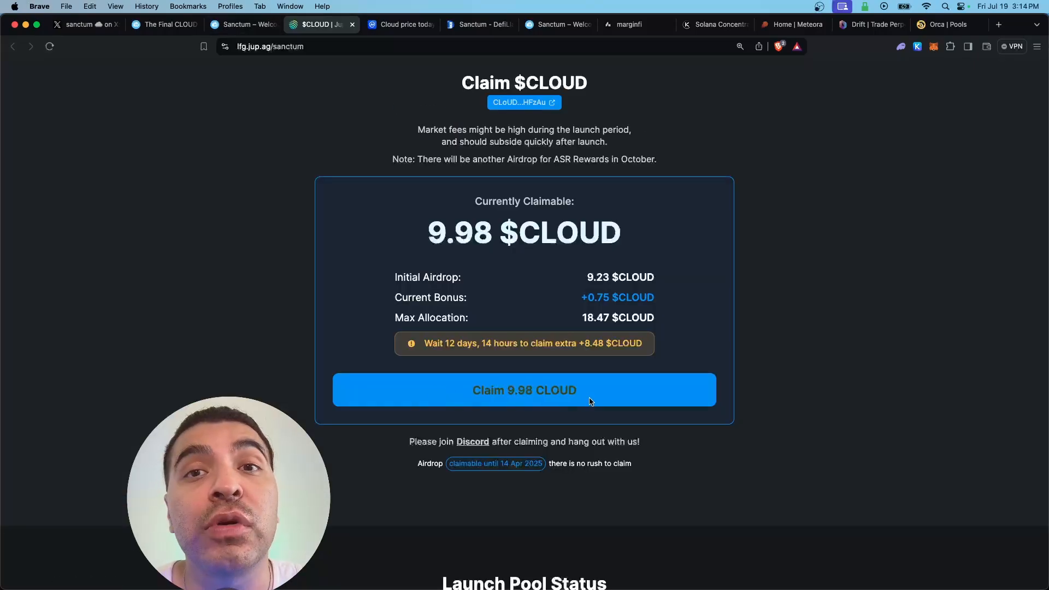
scroll("down", 3)
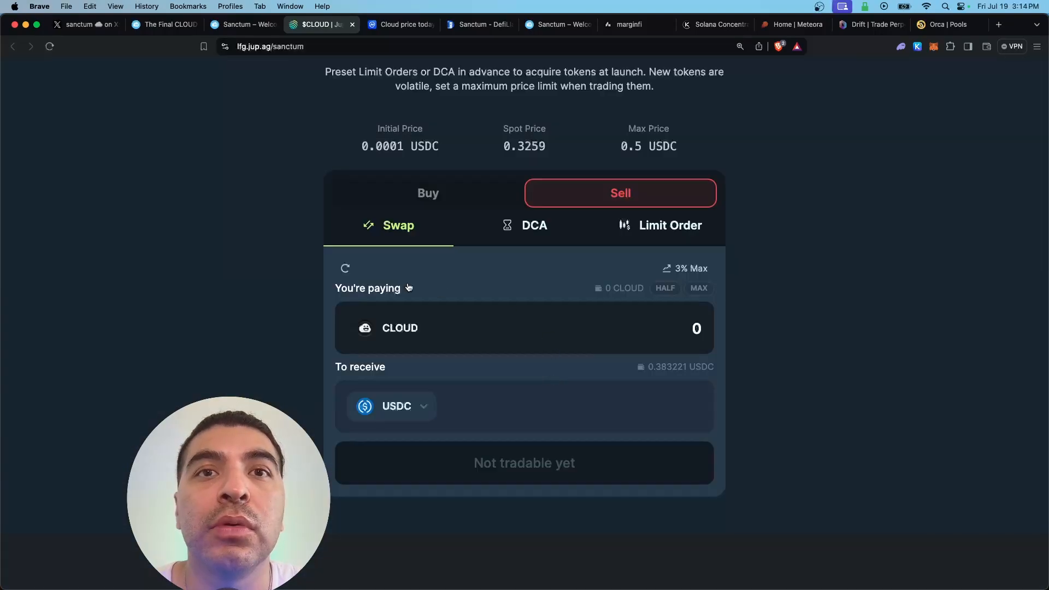
mouse_move(398, 479)
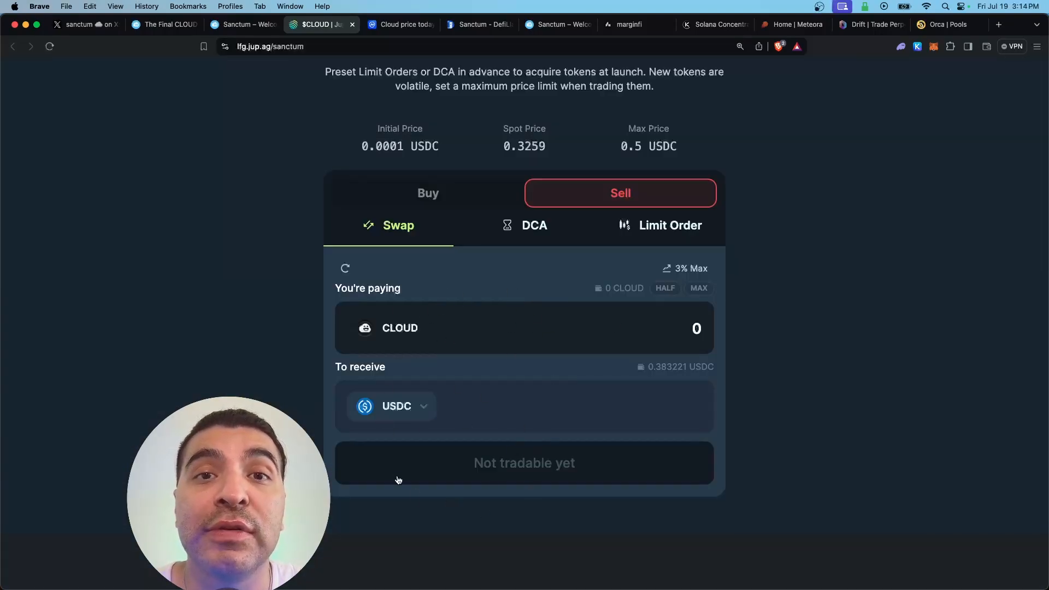
left_click(427, 193)
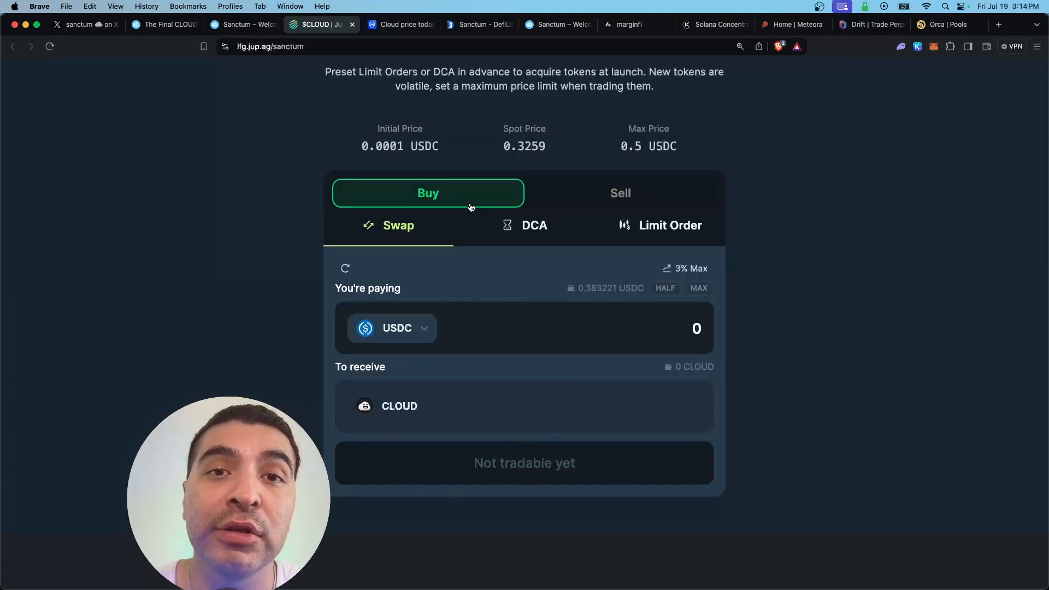
mouse_move(398, 266)
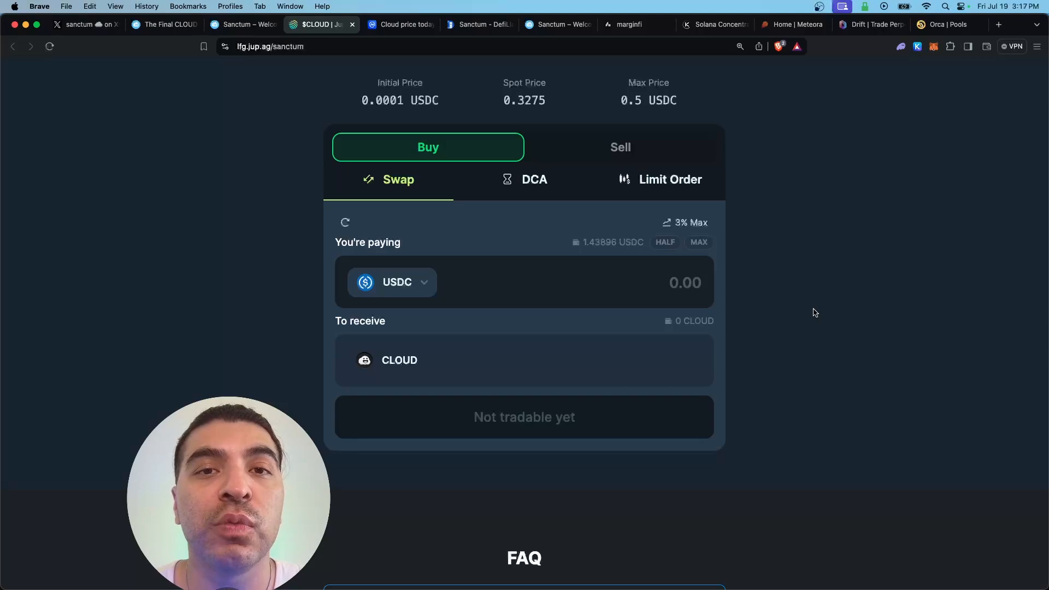
Enter 0.99 USDC to pay, quoting about 3.03 CLOUD
type("0.99")
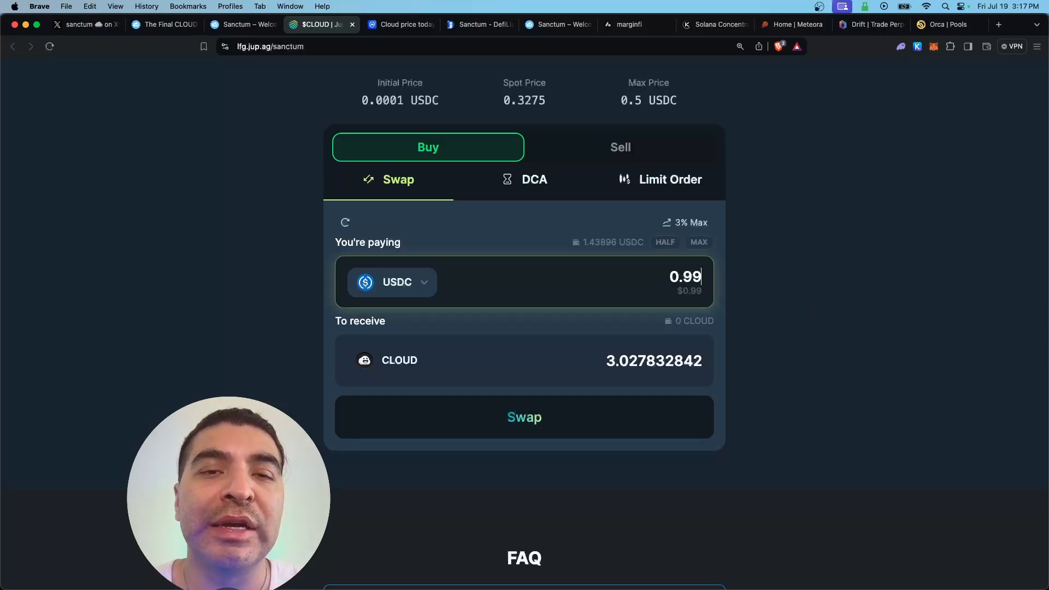
mouse_move(527, 370)
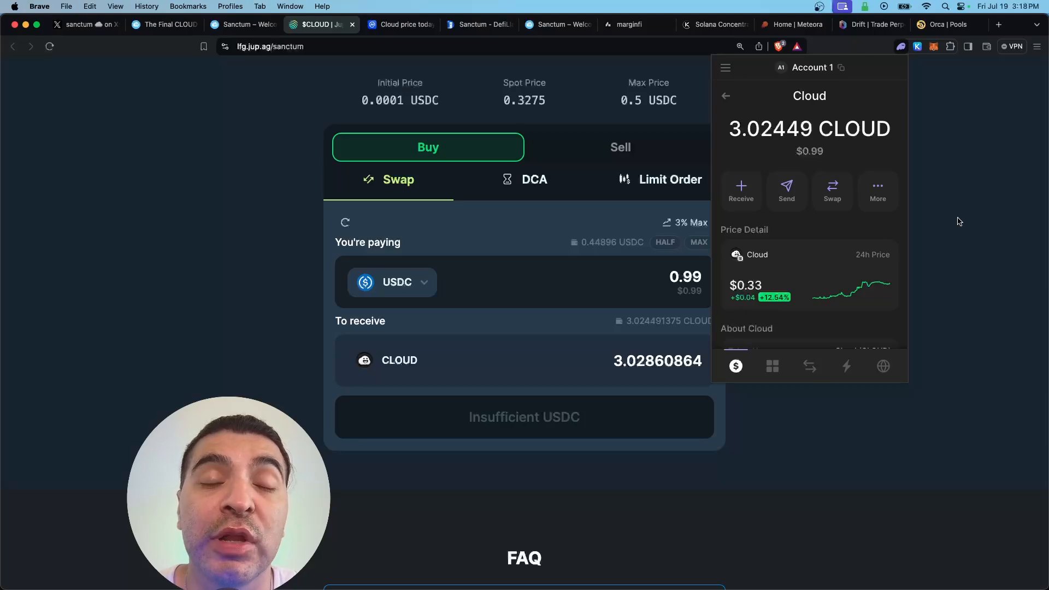
View Sanctum's Season 1 stats and LST list, then the CLOUD price page on CoinMarketCap
left_click(314, 26)
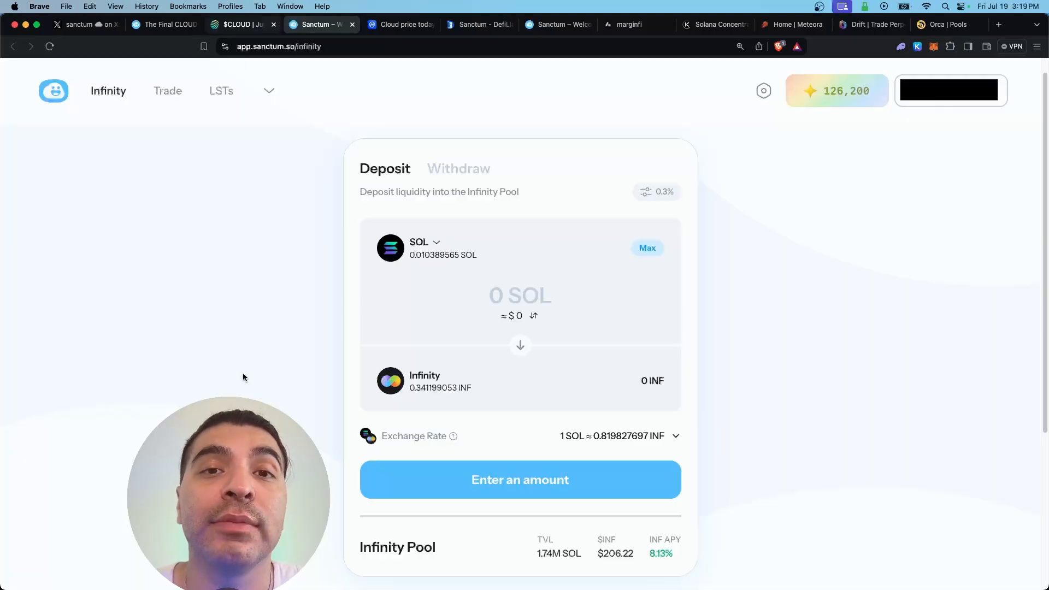
mouse_move(967, 396)
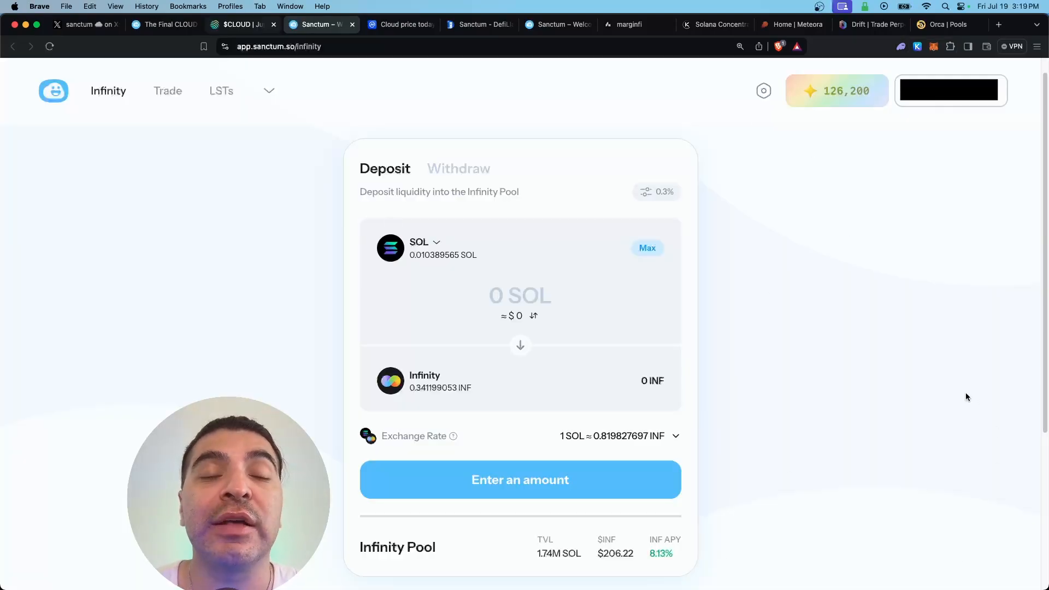
mouse_move(821, 86)
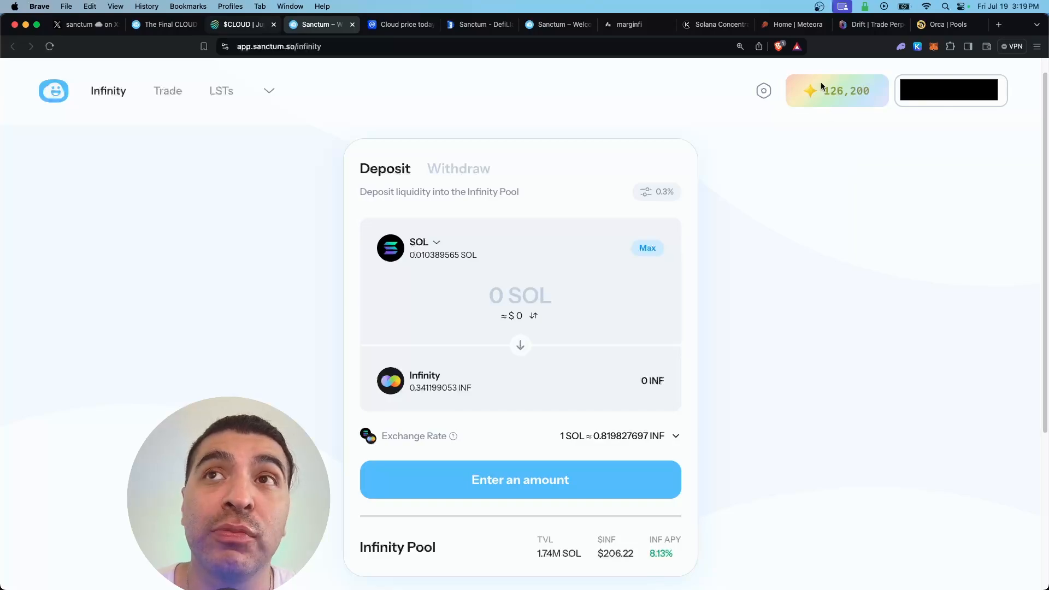
left_click(836, 91)
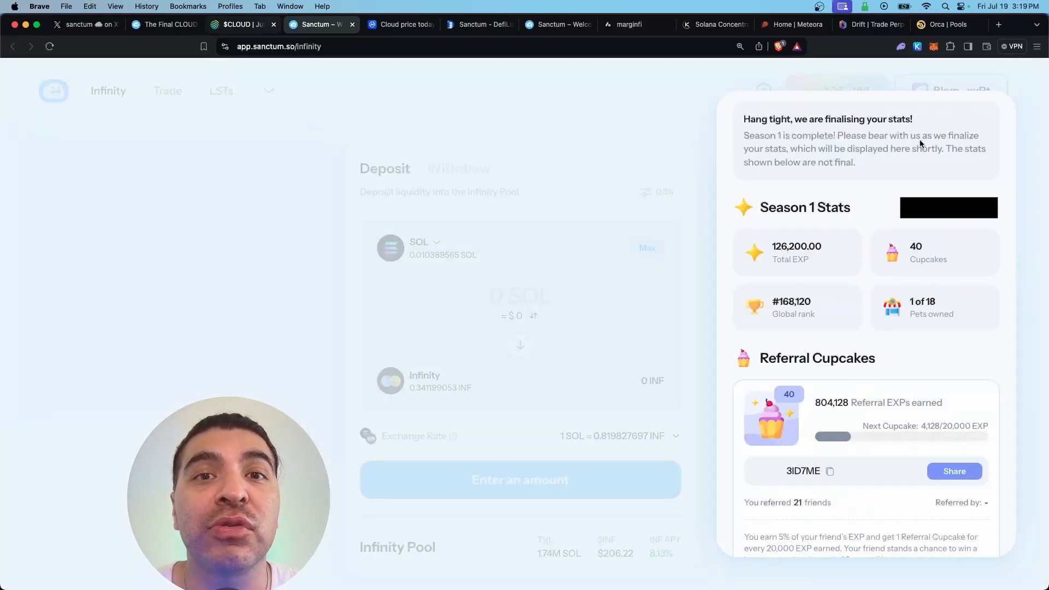
mouse_move(940, 288)
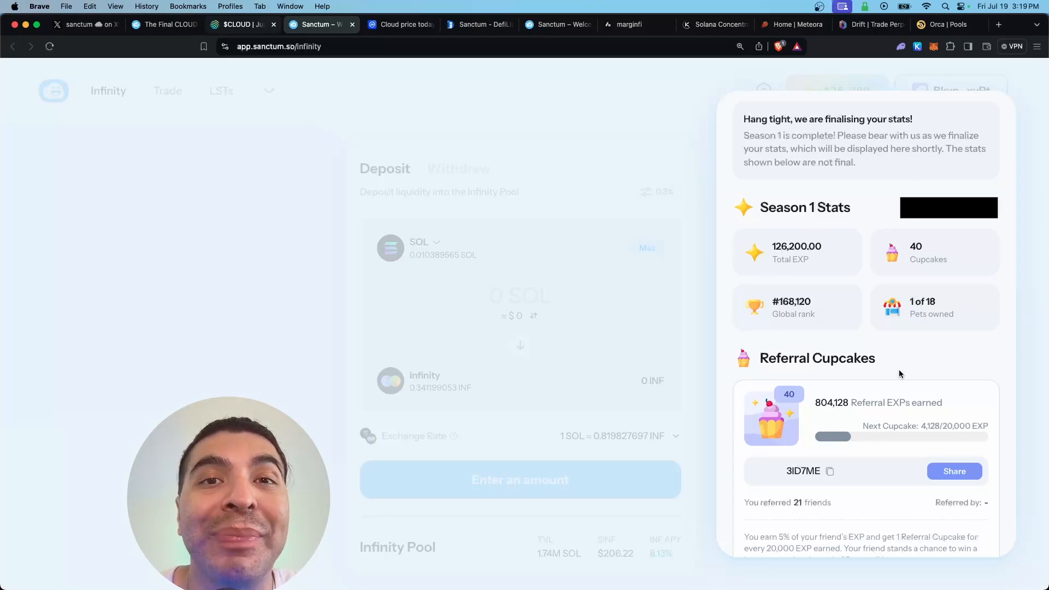
left_click(220, 91)
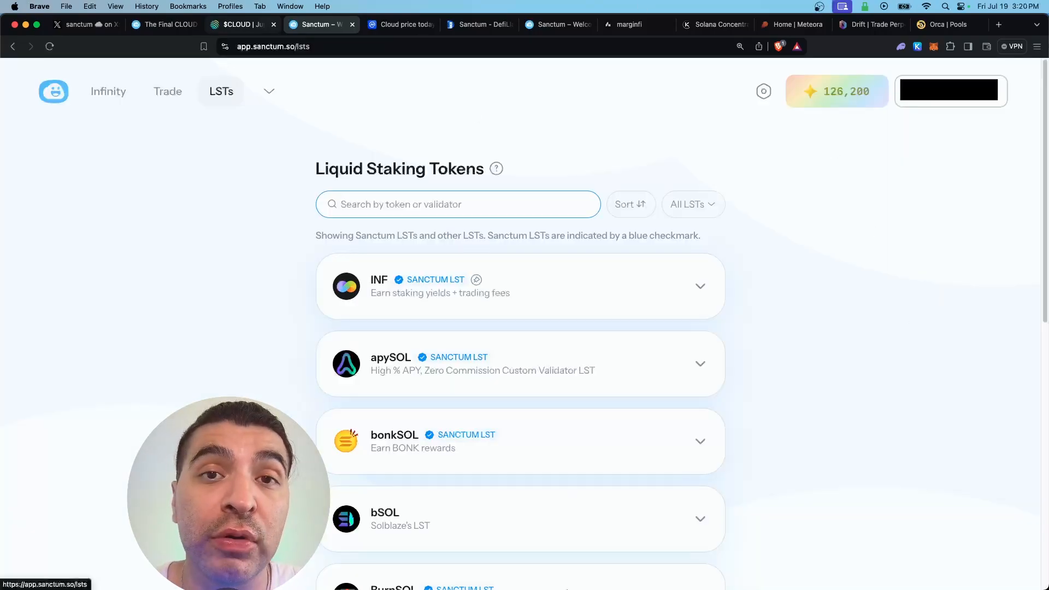
mouse_move(905, 446)
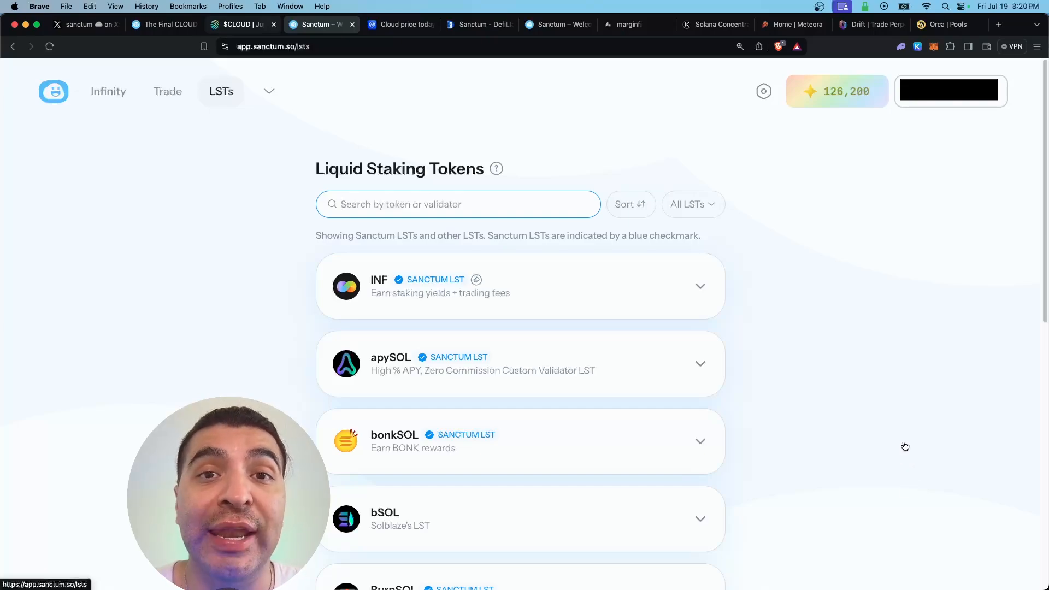
left_click(400, 25)
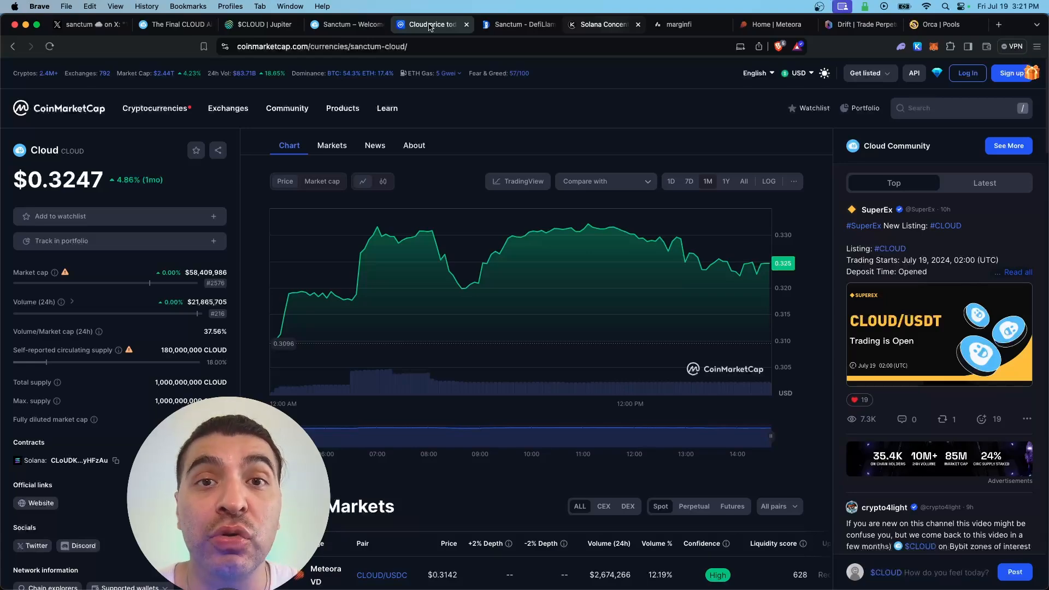
Filter Kamino liquidity vaults by 'cloud', leaving the CLOUD-INF vault with $381.52K TVL
left_click(600, 25)
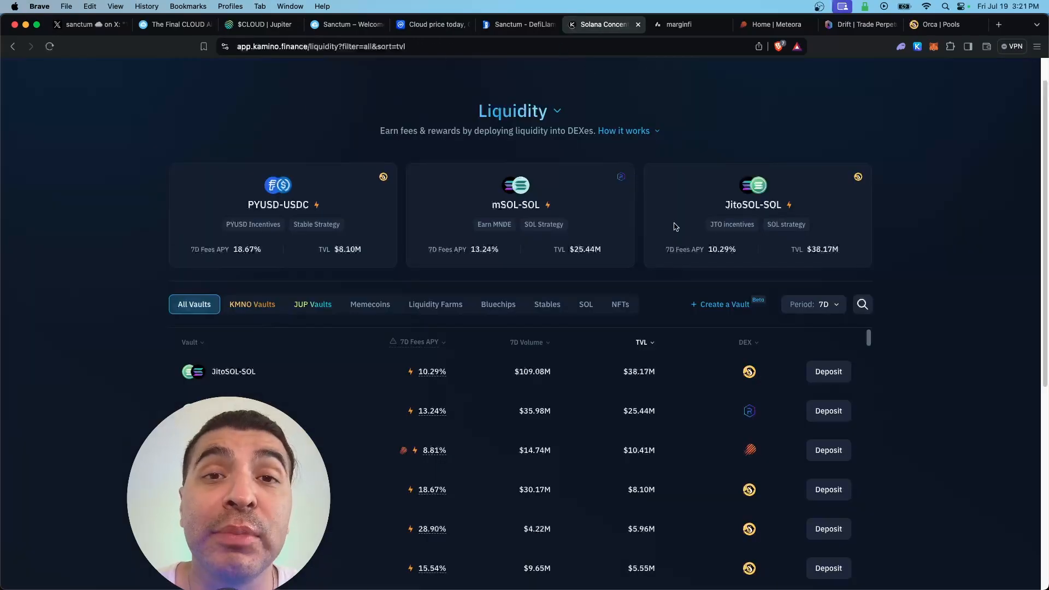
mouse_move(544, 272)
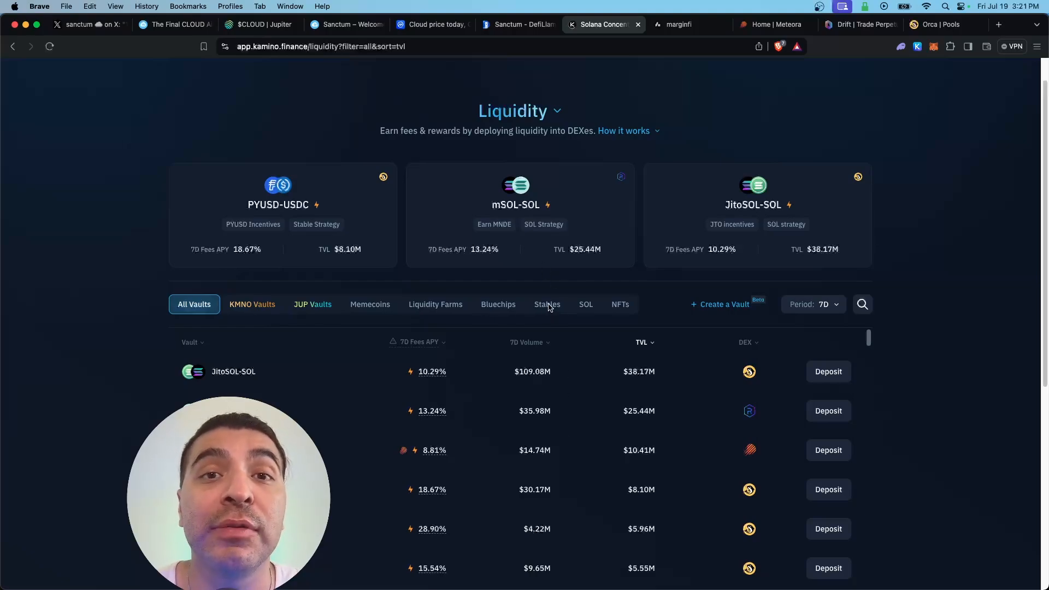
scroll("up", 3)
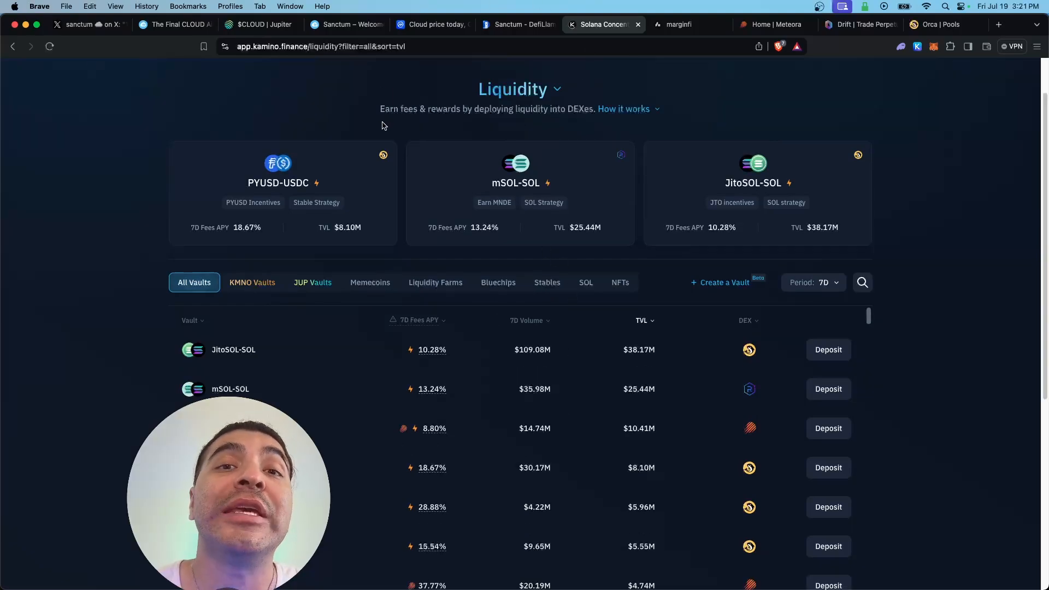
mouse_move(564, 105)
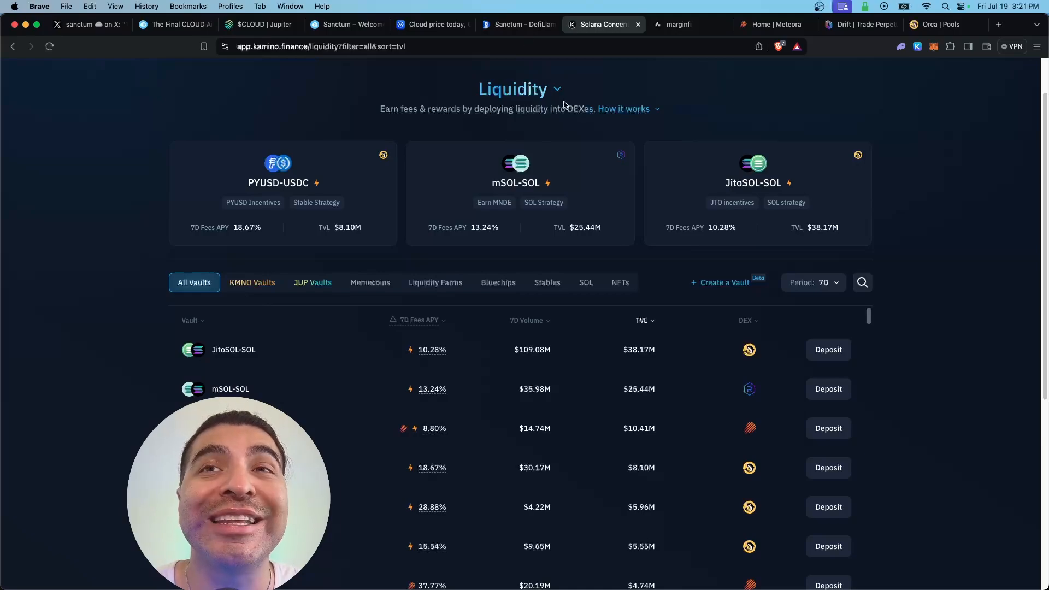
type("cloud")
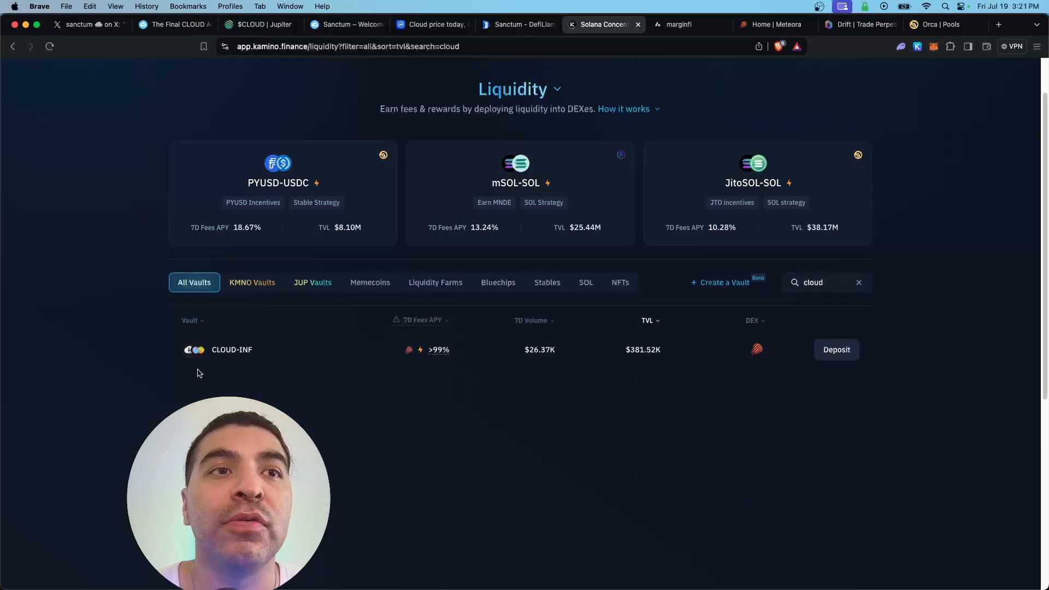
mouse_move(820, 361)
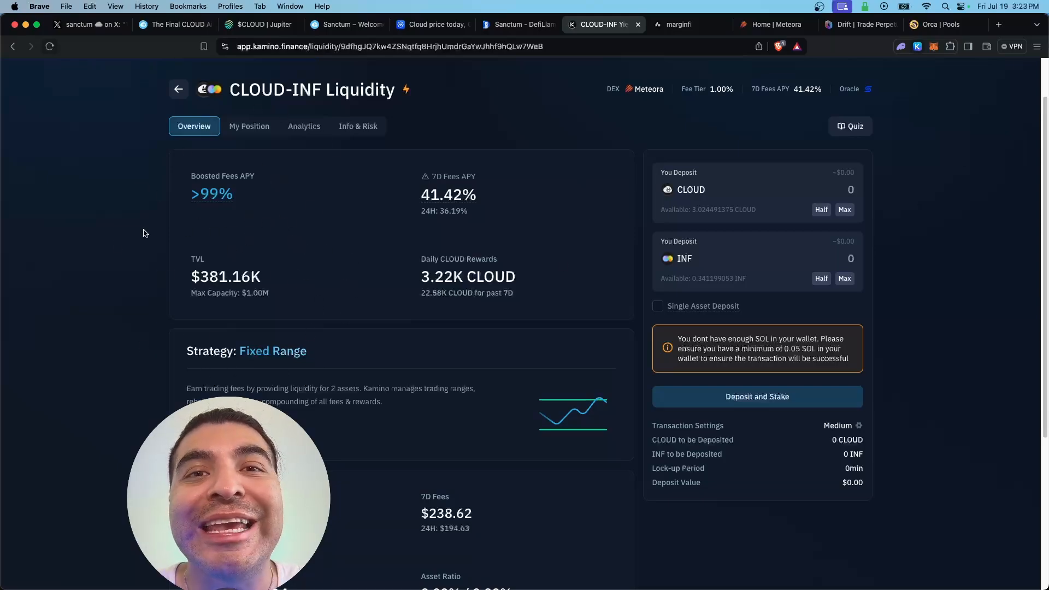
mouse_move(227, 211)
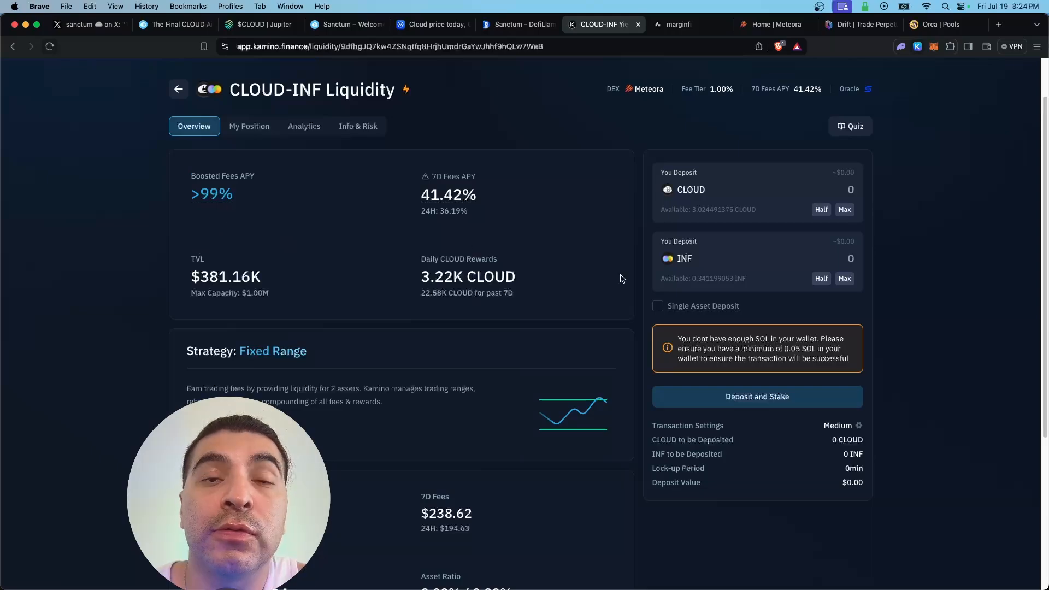
mouse_move(434, 284)
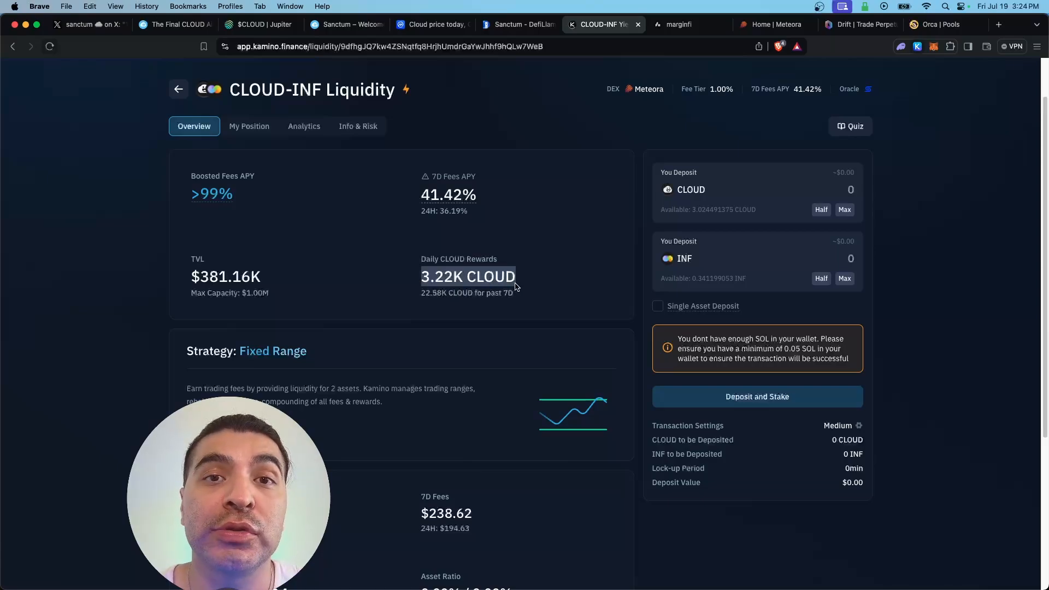
Enter 1 CLOUD for the CLOUD-INF deposit, then view the Kamino Season 2 points standings
type("1")
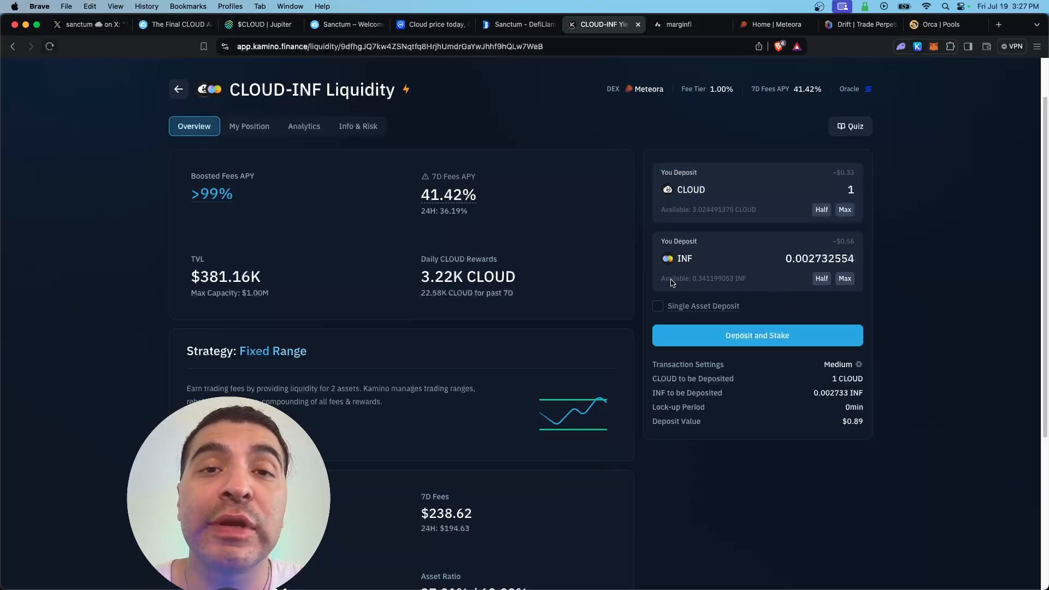
mouse_move(784, 283)
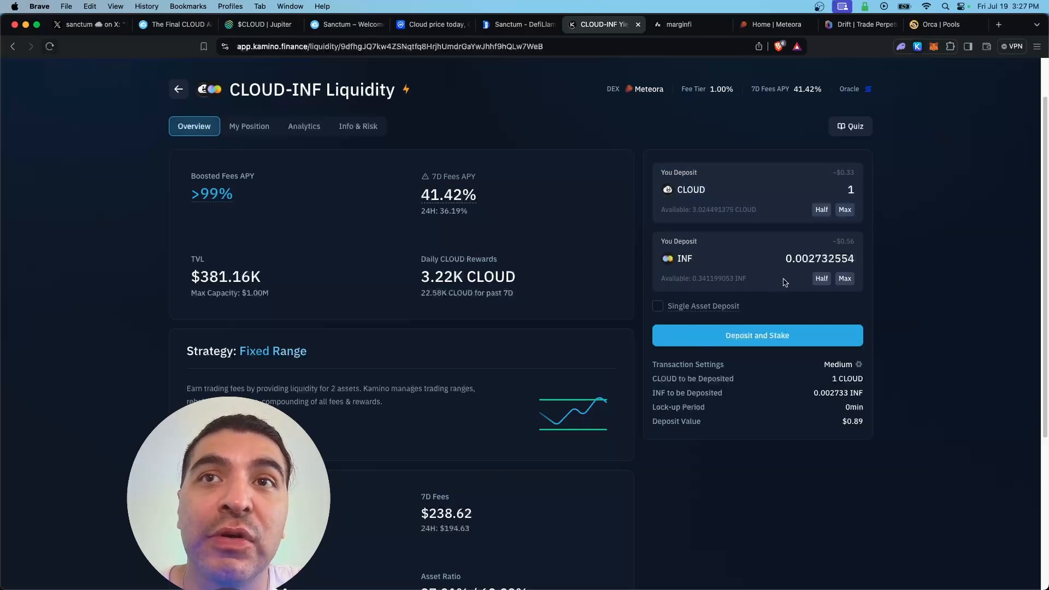
mouse_move(732, 275)
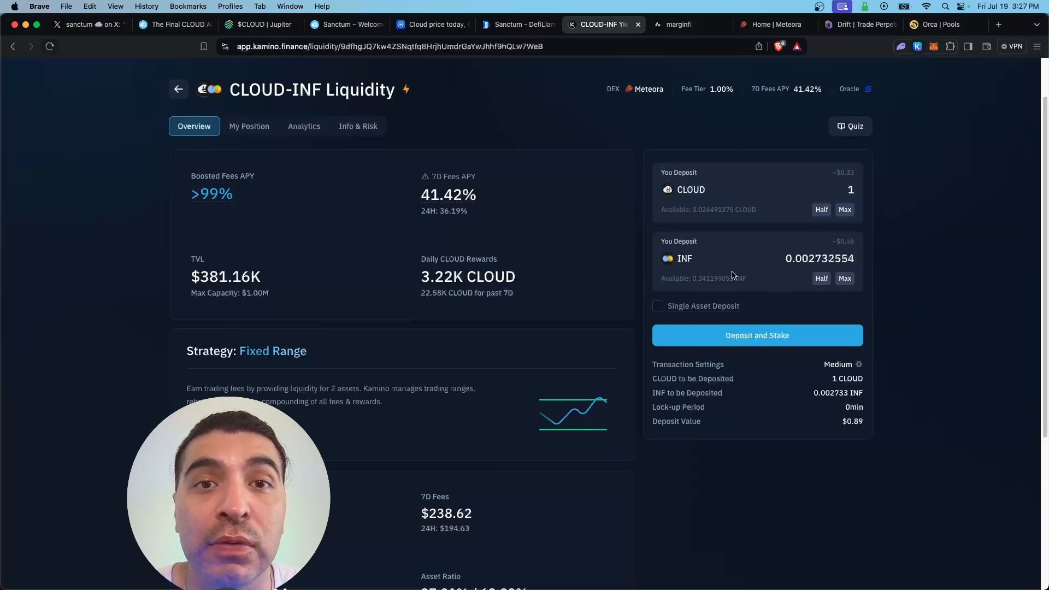
left_click(756, 335)
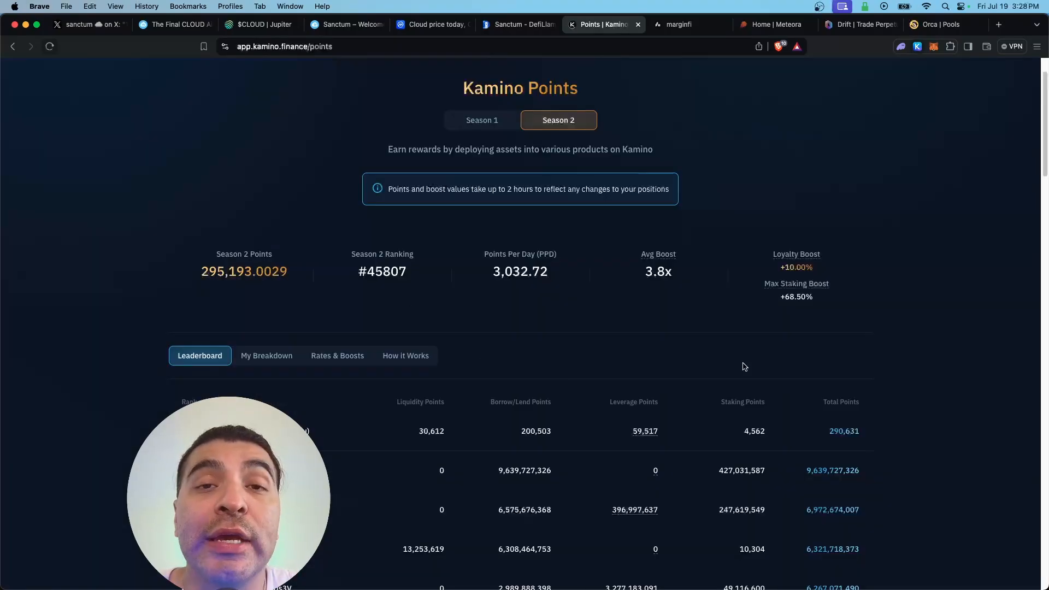
mouse_move(681, 156)
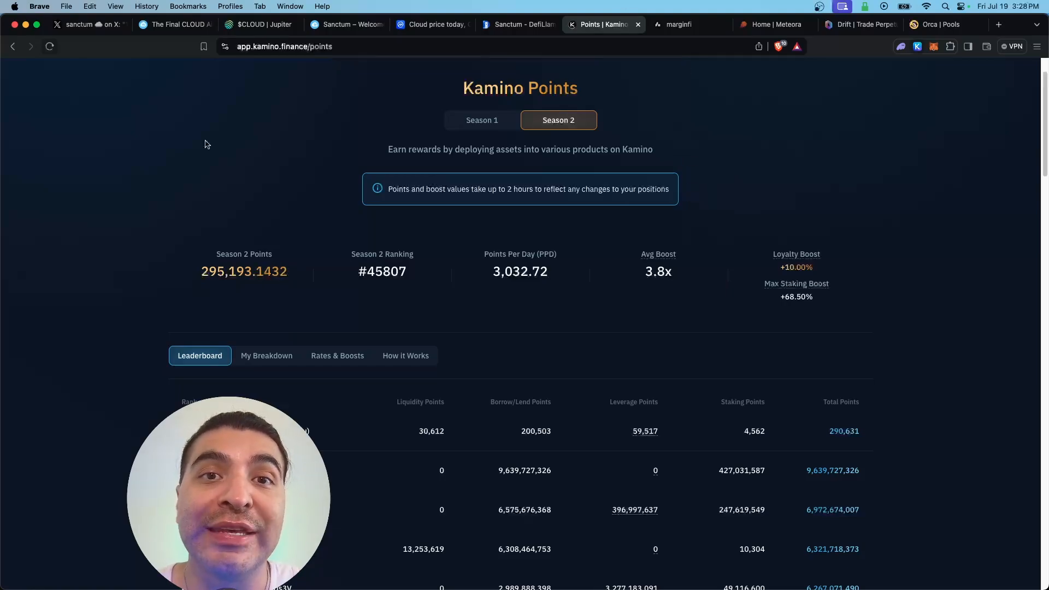
mouse_move(488, 353)
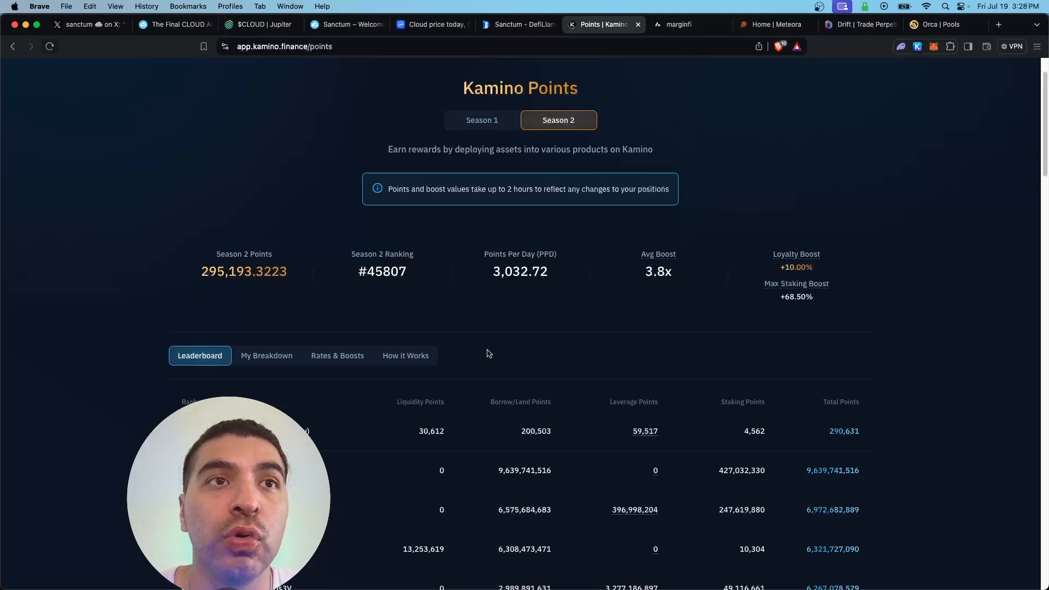
Switch from Kamino's Season 2 points page to the marginfi site
left_click(677, 24)
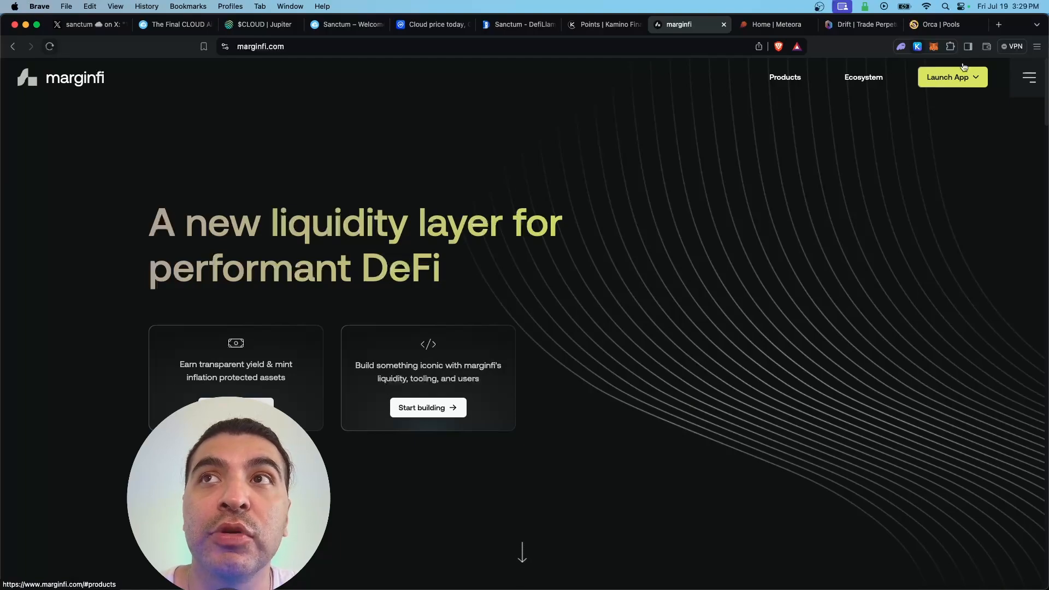
In the marginfi lending app, supply 1 CLOUD and approve the deposit transaction
left_click(947, 77)
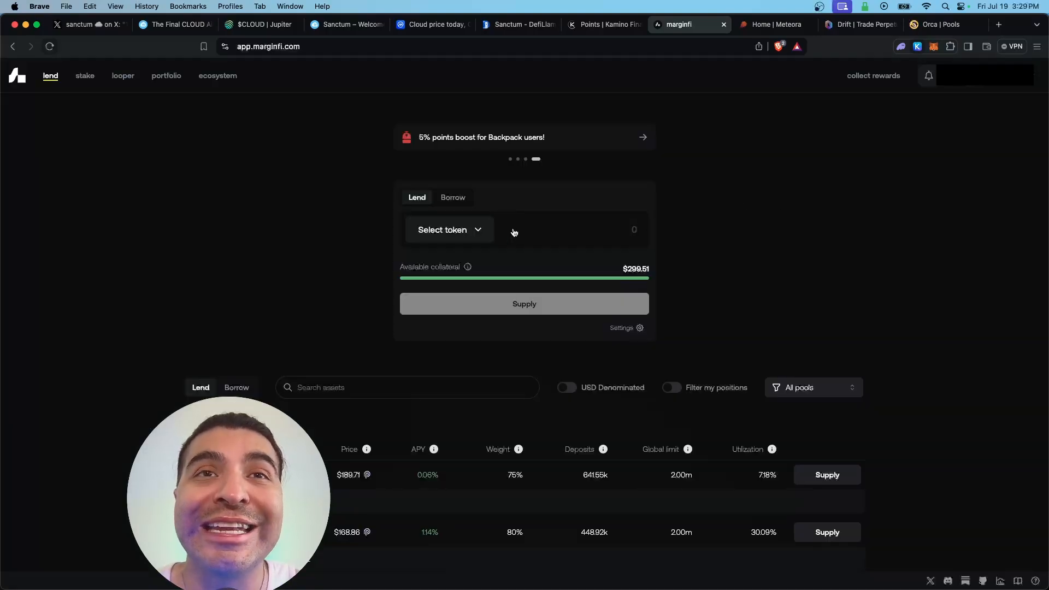
left_click(448, 230)
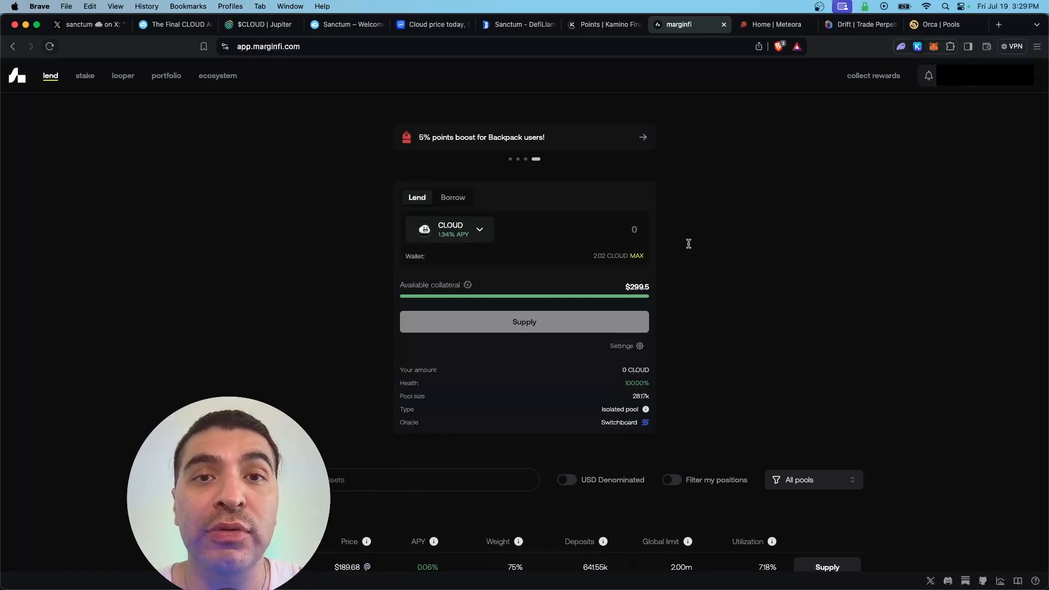
left_click(634, 229)
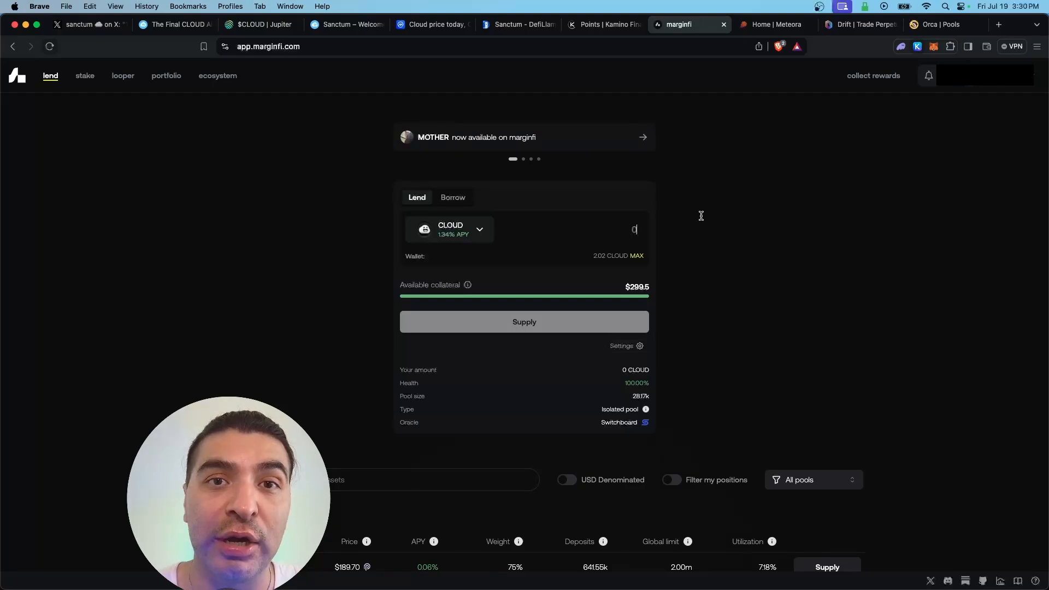
left_click(524, 321)
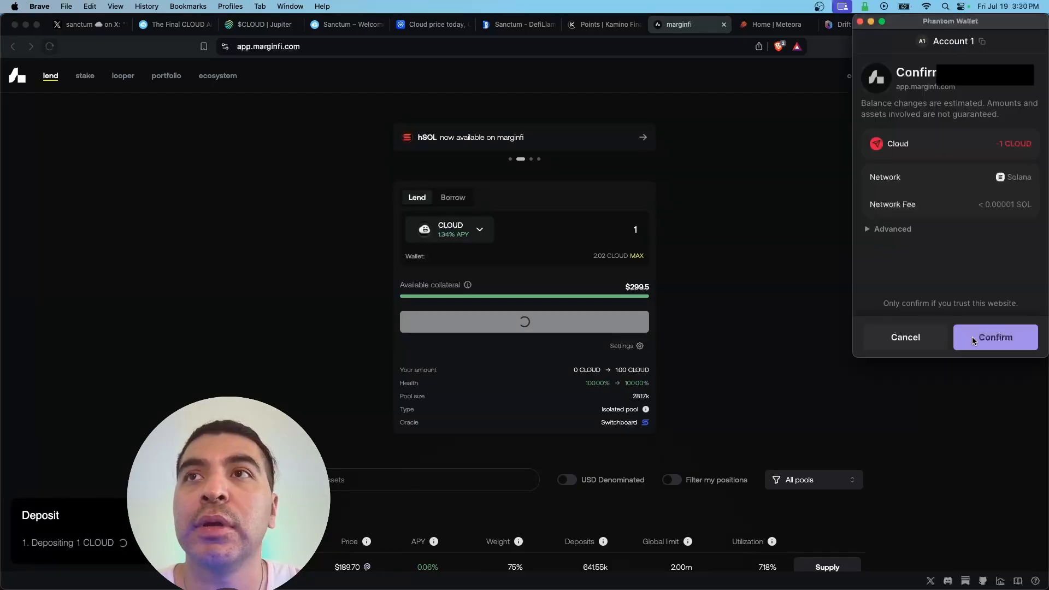
left_click(772, 25)
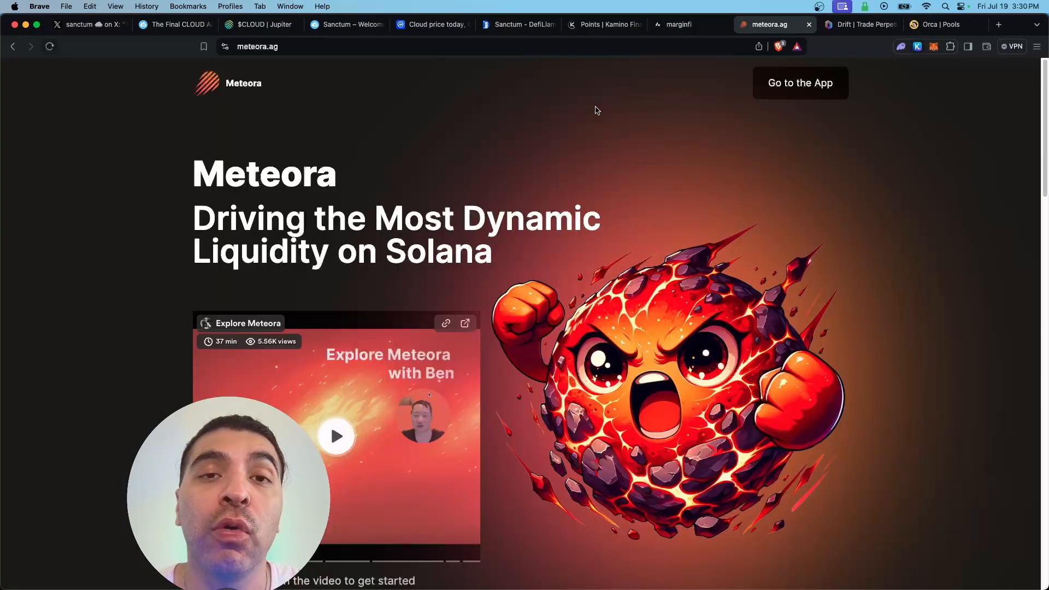
mouse_move(722, 75)
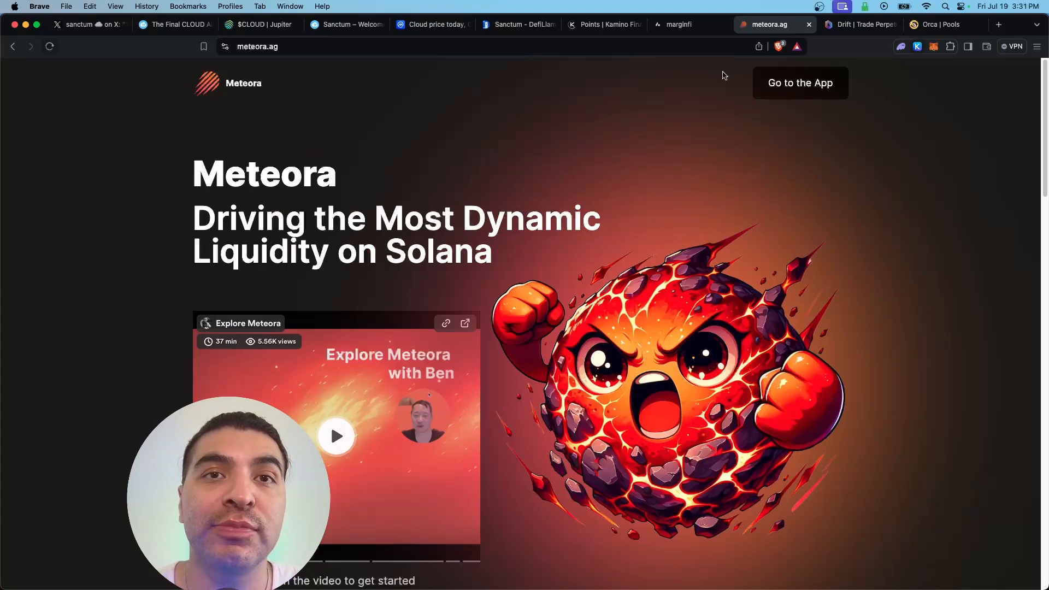
Find and view the CLOUD-USDC pool in Meteora's app via a 'cloud' search, then move to Drift
left_click(800, 82)
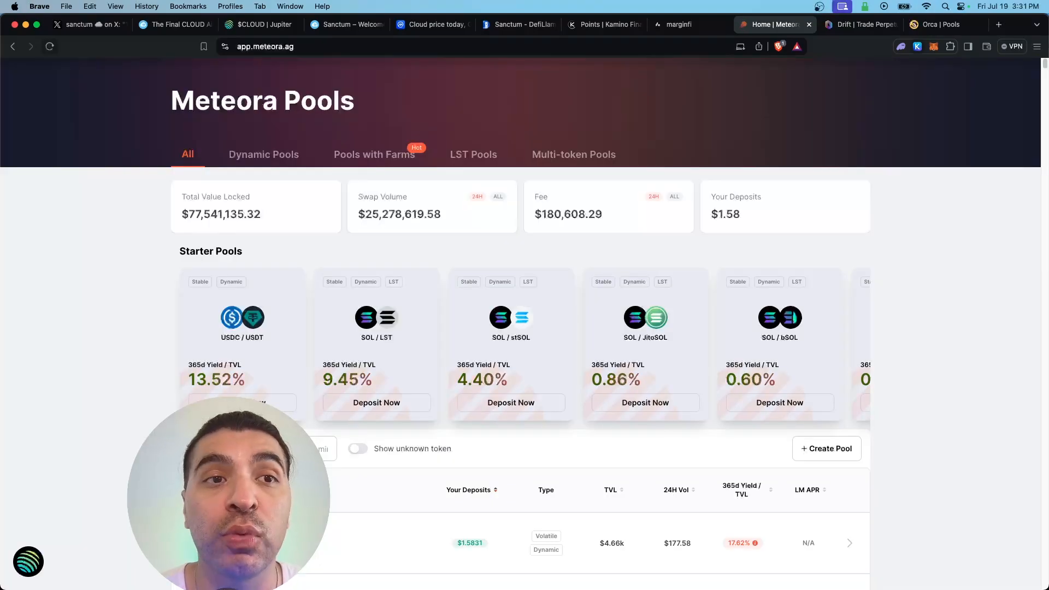
type("cloud")
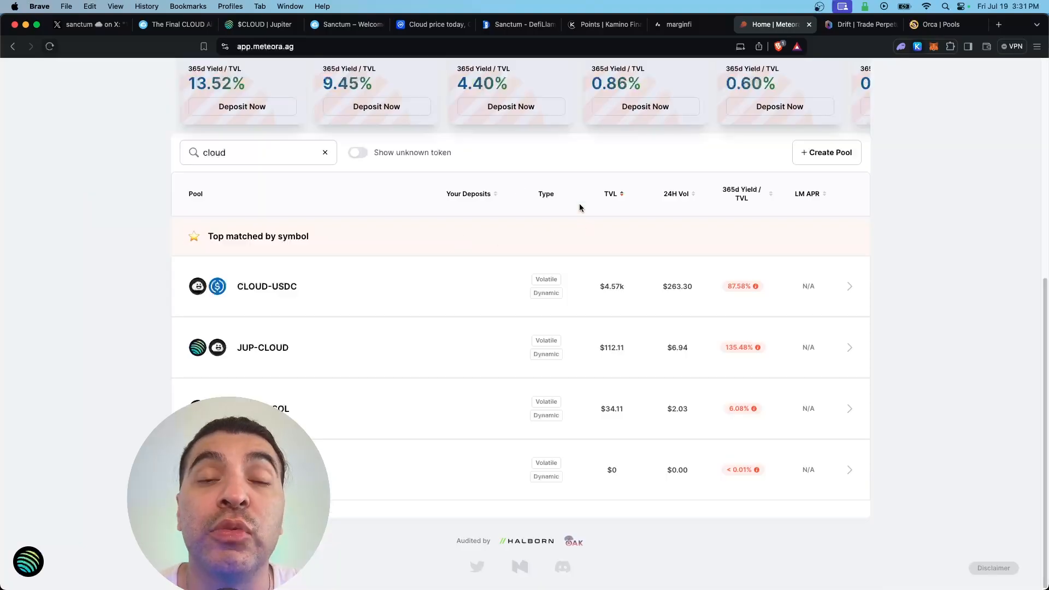
mouse_move(318, 284)
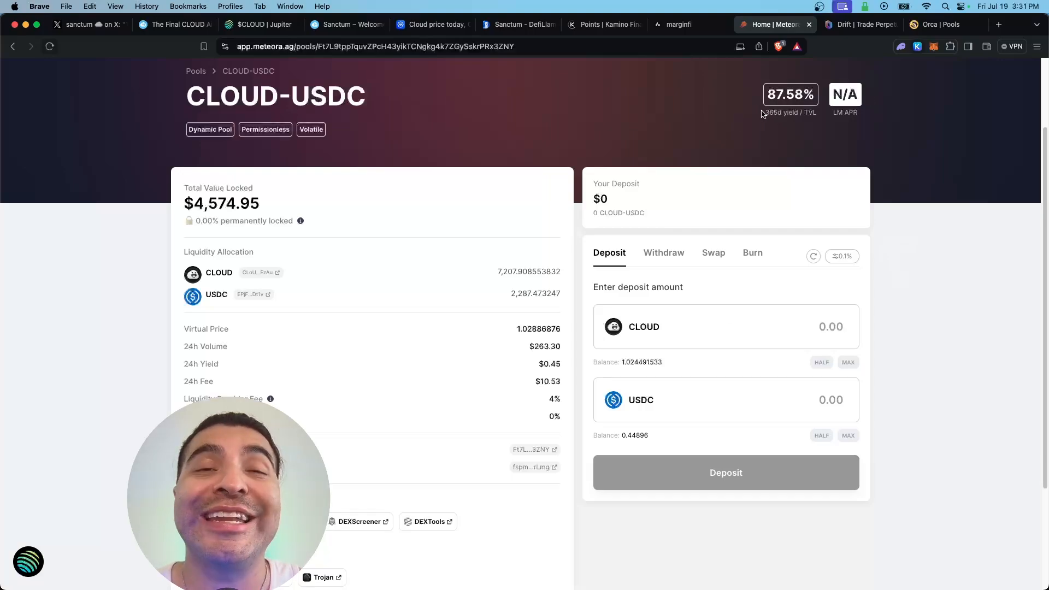
mouse_move(889, 296)
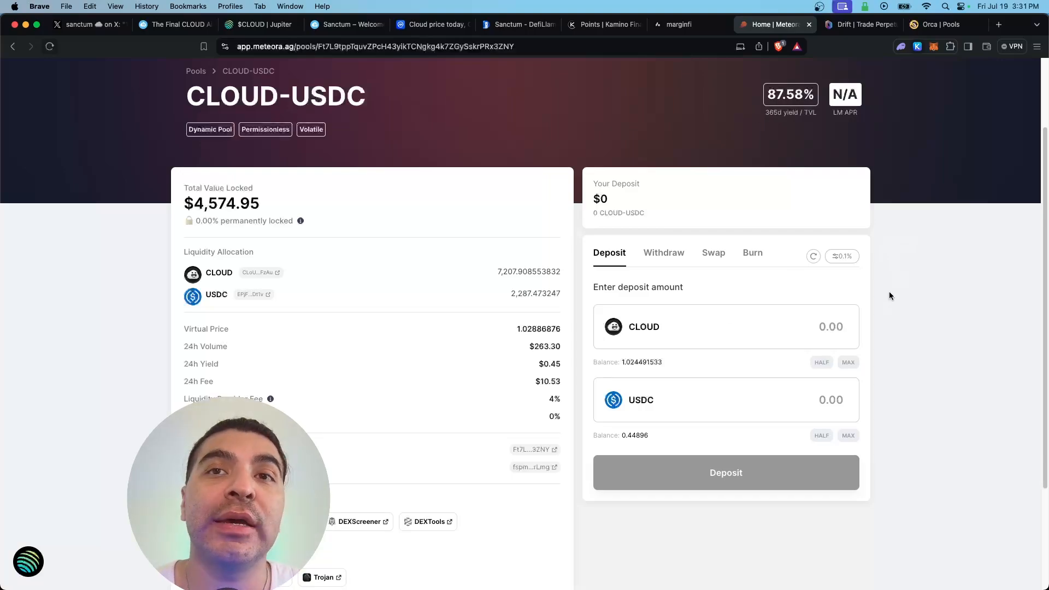
mouse_move(601, 332)
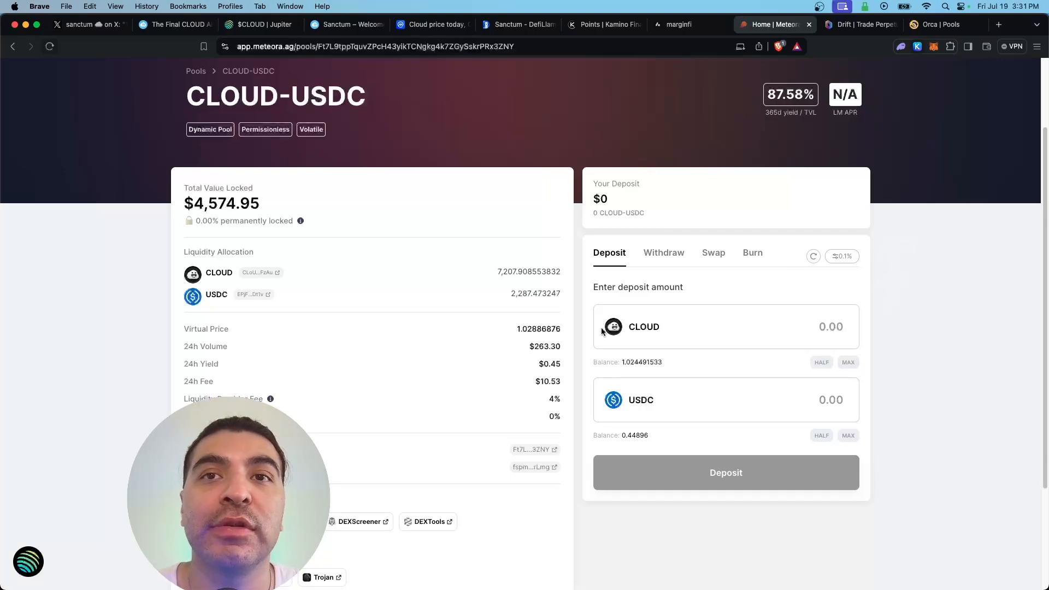
mouse_move(958, 411)
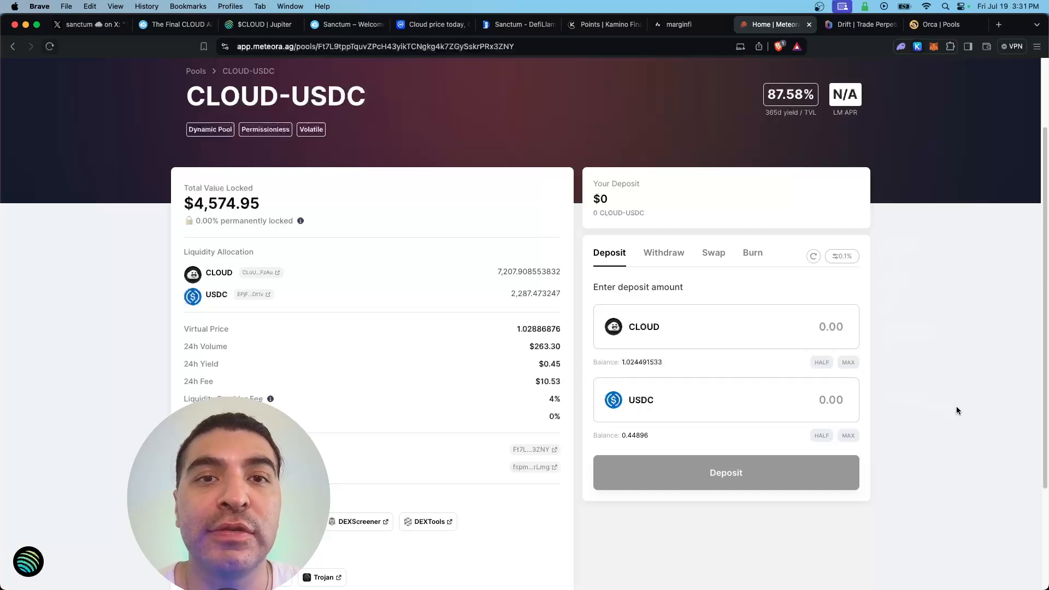
mouse_move(818, 413)
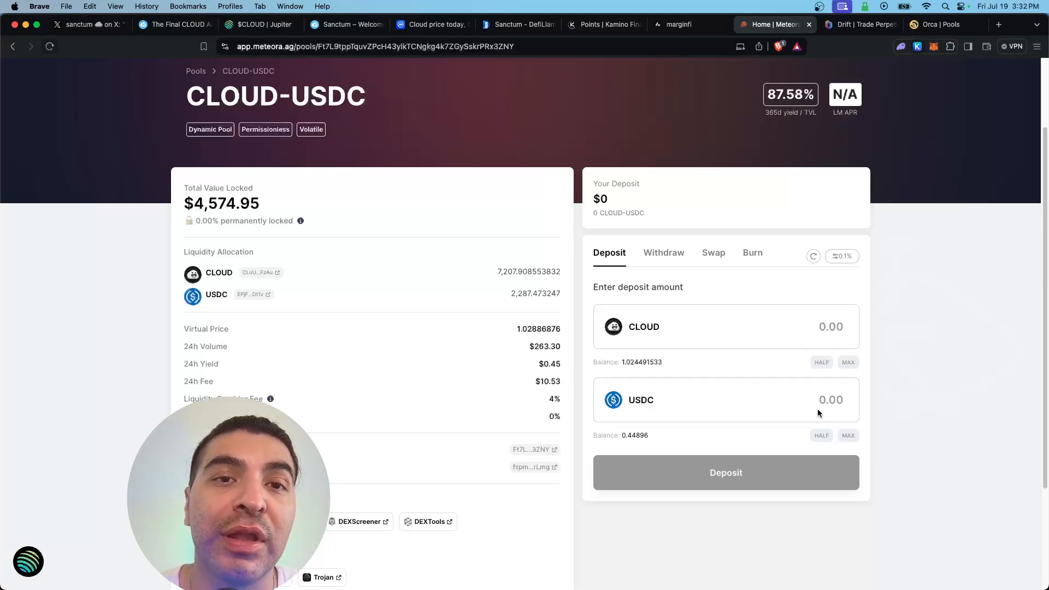
left_click(860, 25)
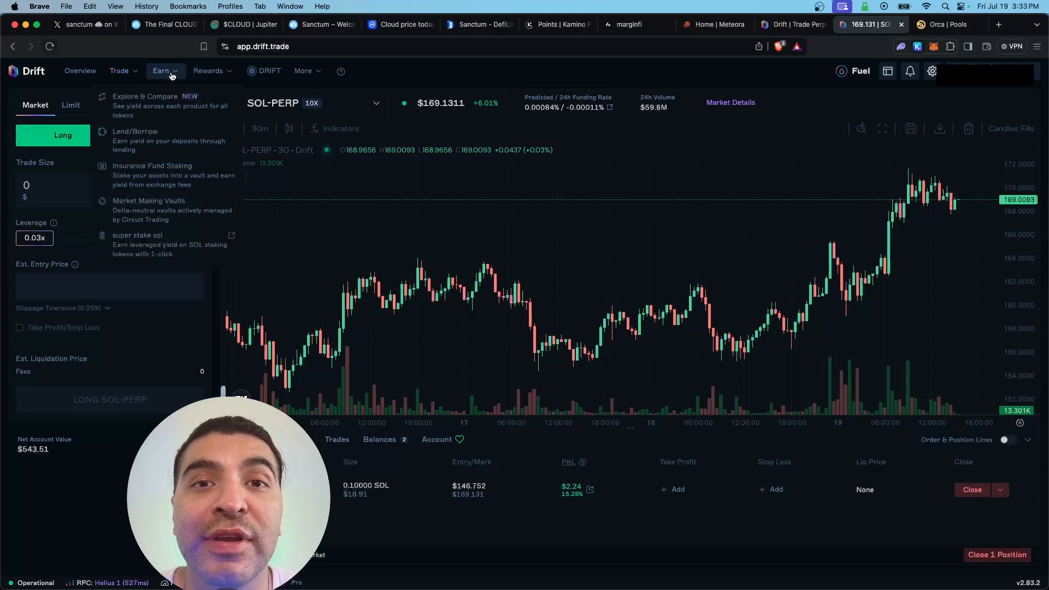
mouse_move(192, 148)
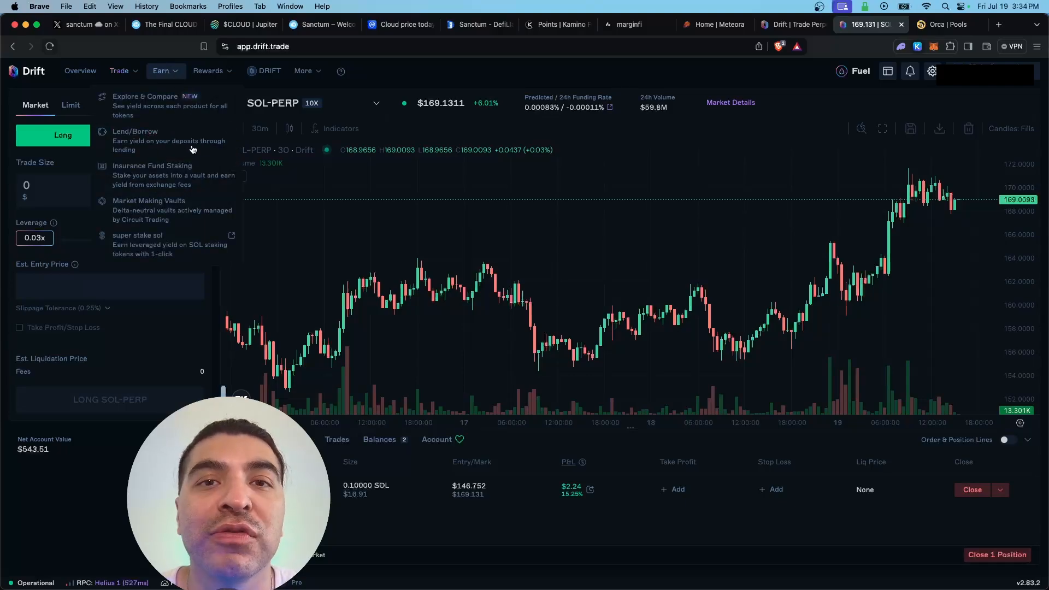
Deposit 1 CLOUD into the Drift main account from the Lend/Borrow Manage Balances dialog
left_click(135, 131)
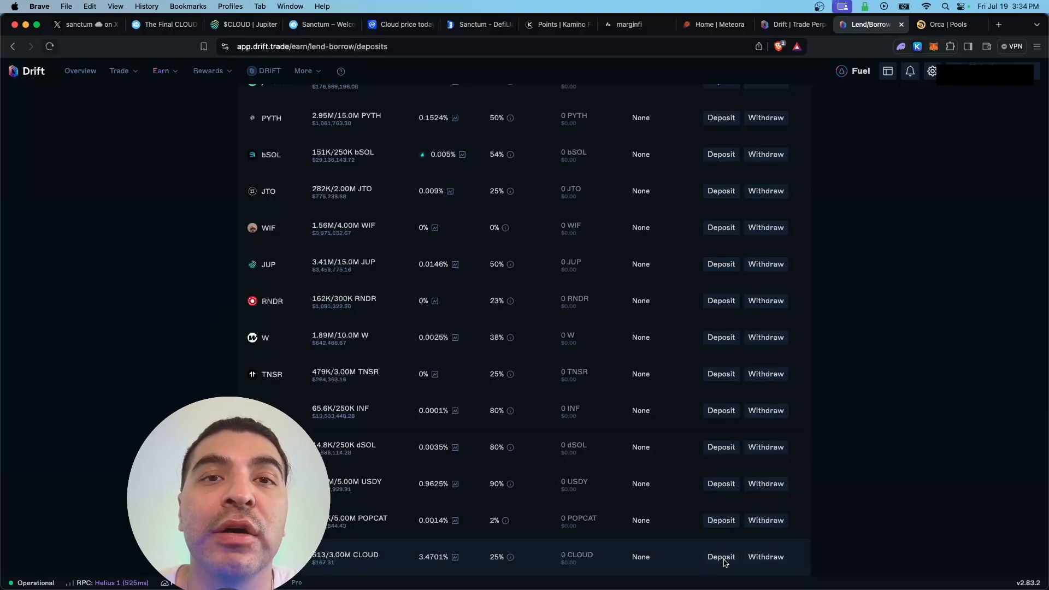
left_click(720, 556)
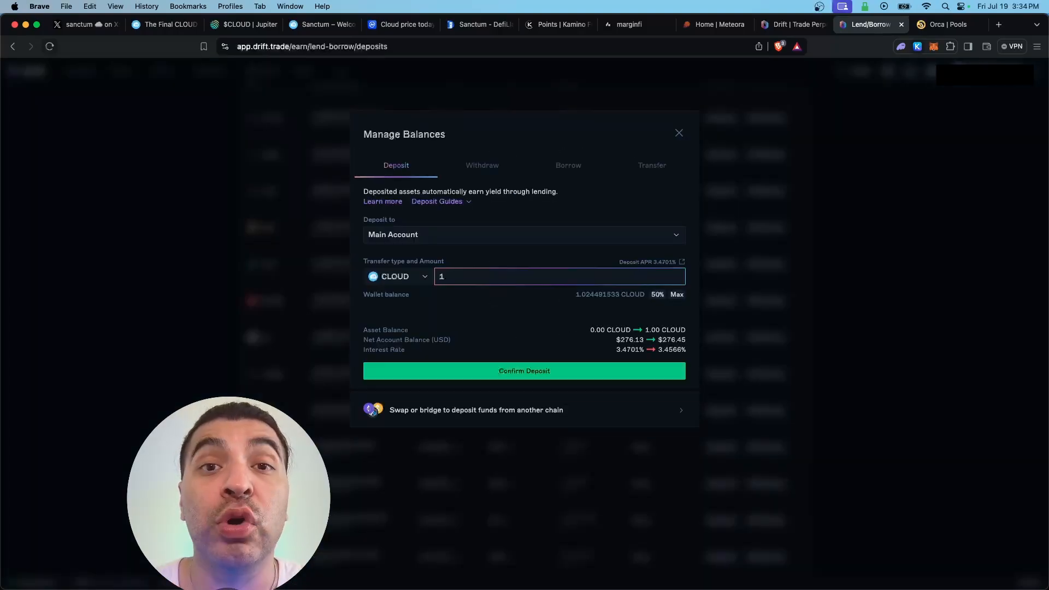
left_click(523, 370)
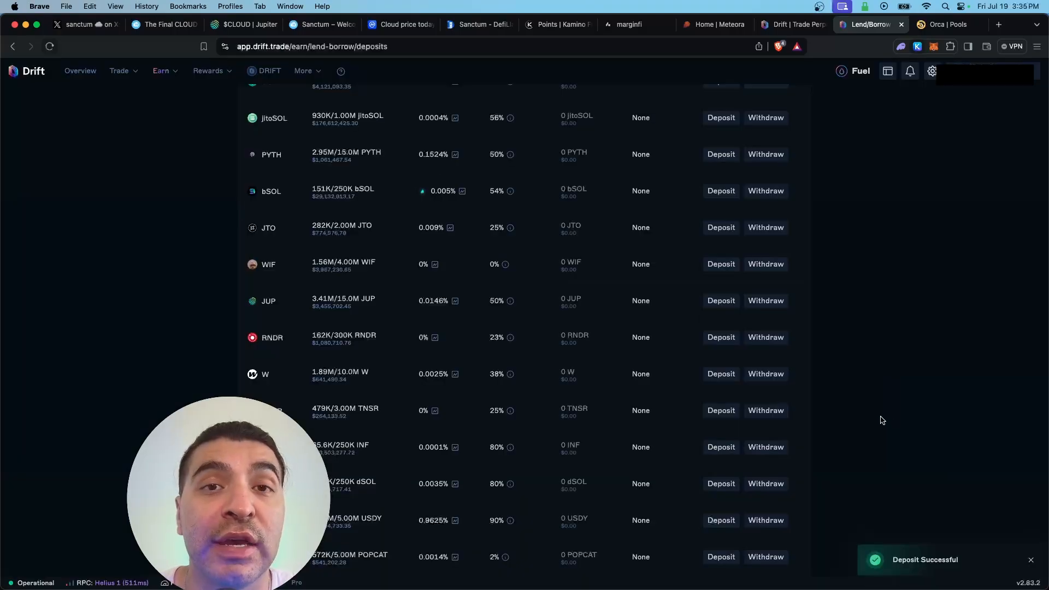
scroll("up", 3)
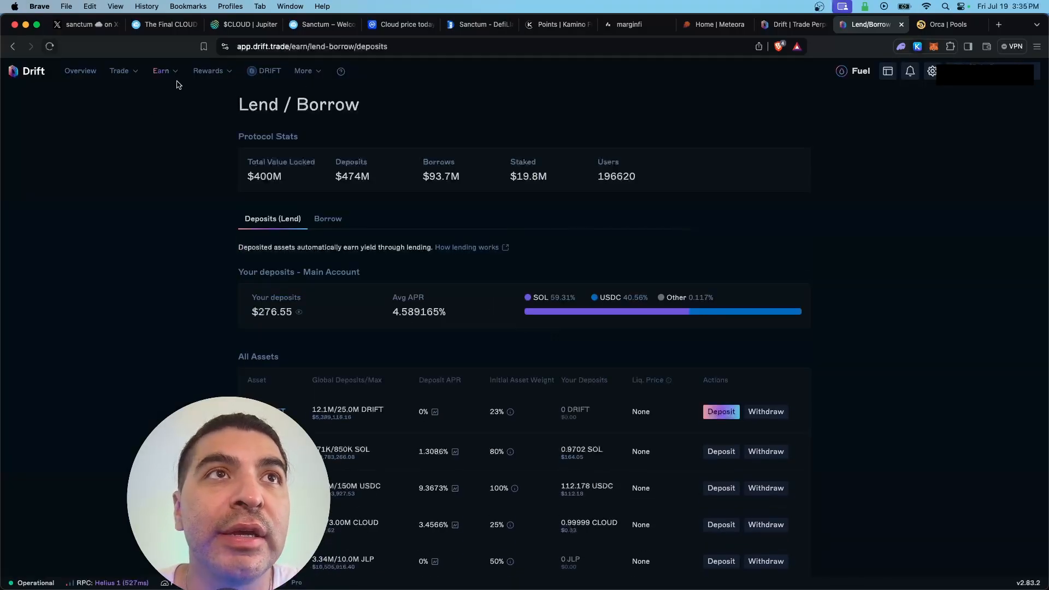
View Drift's Insurance Fund Staking vaults list, including the CLOUD vault at 500% APR
left_click(161, 71)
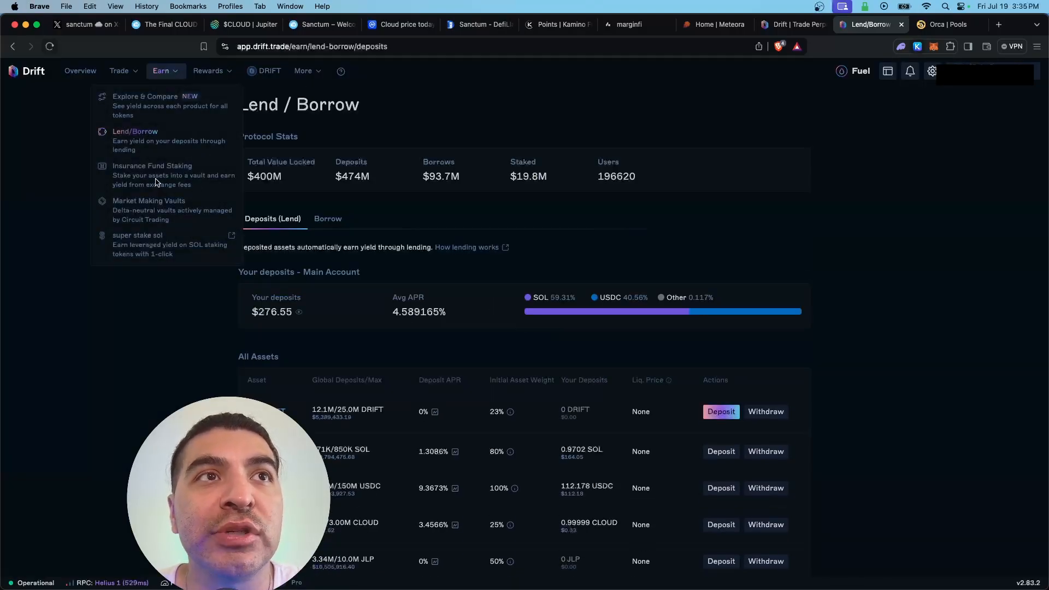
left_click(152, 165)
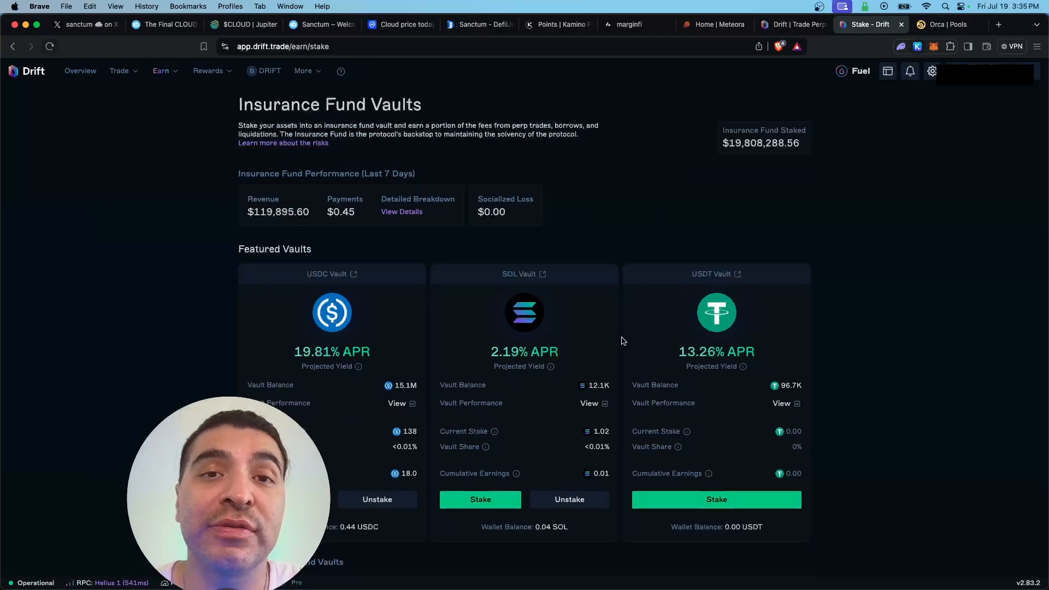
mouse_move(416, 150)
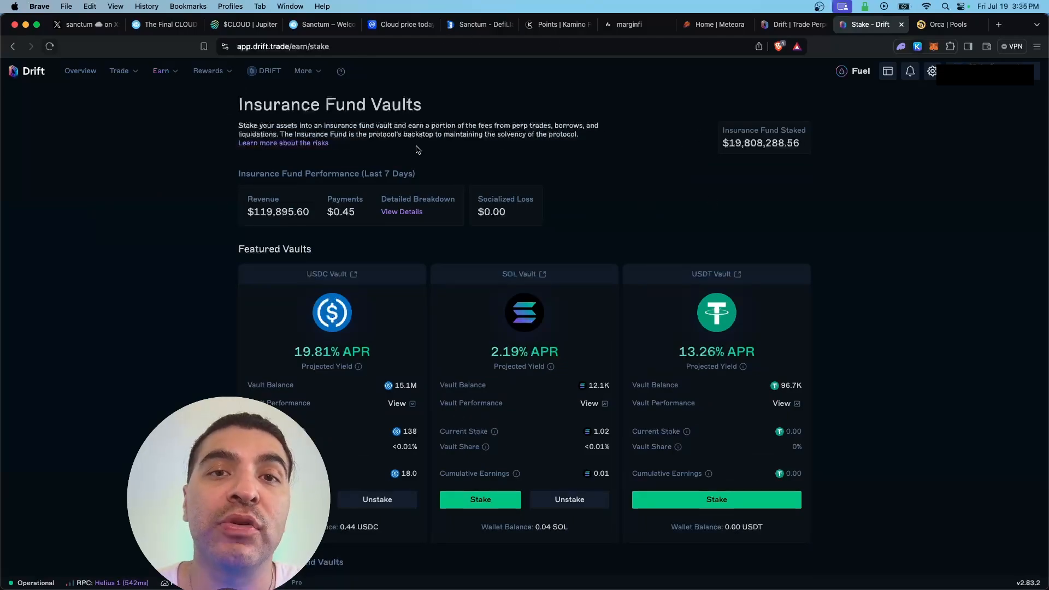
scroll("down", 3)
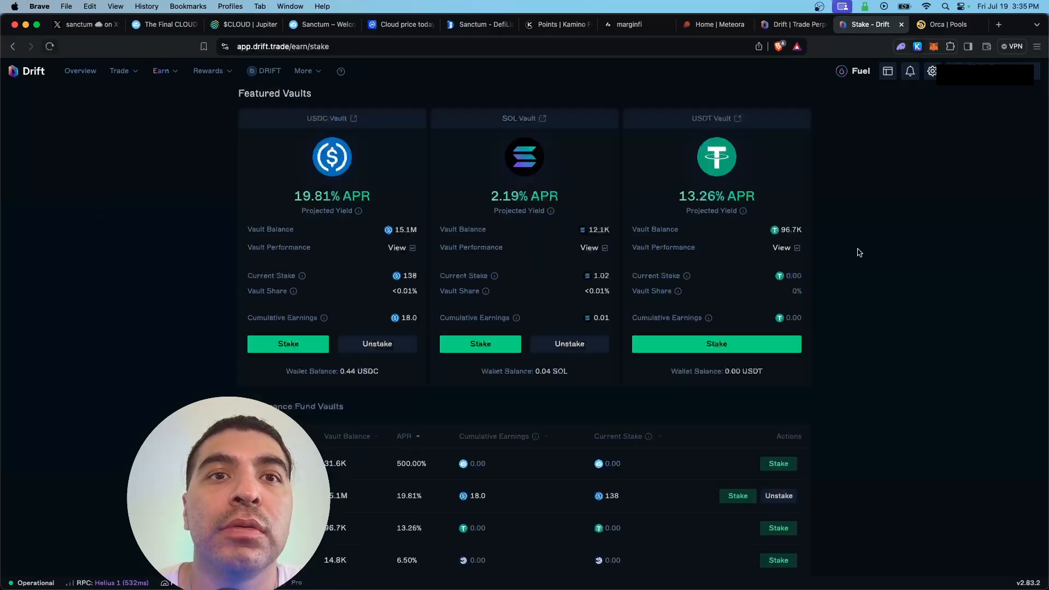
scroll("down", 3)
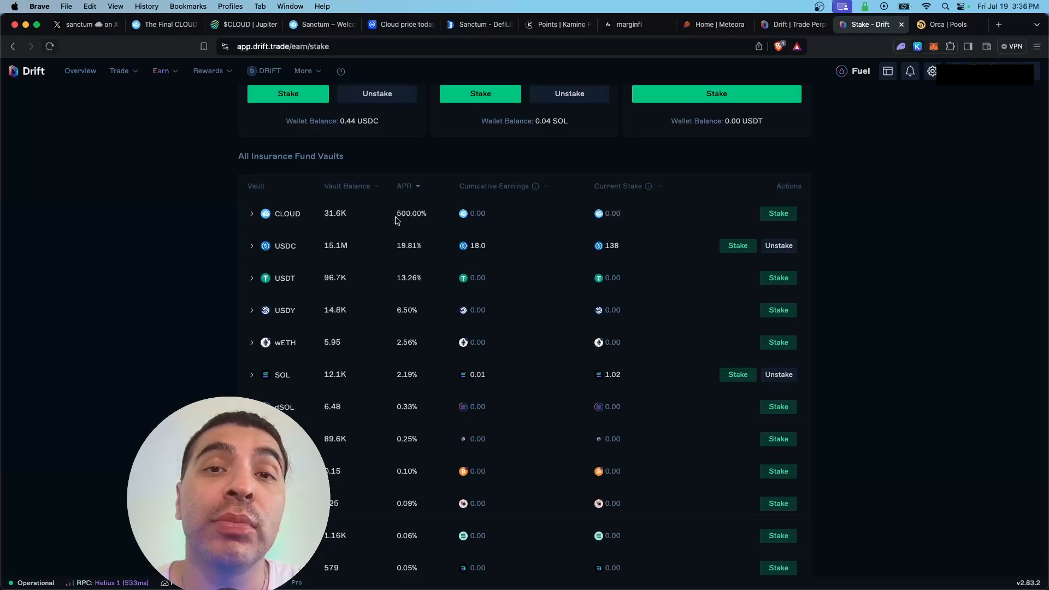
double_click(410, 213)
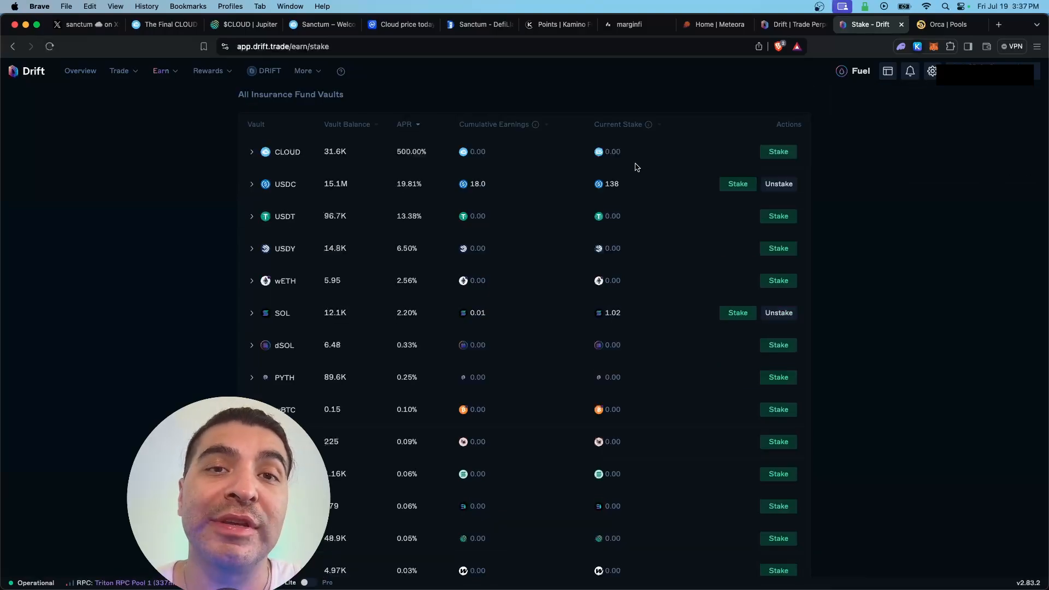
left_click(777, 150)
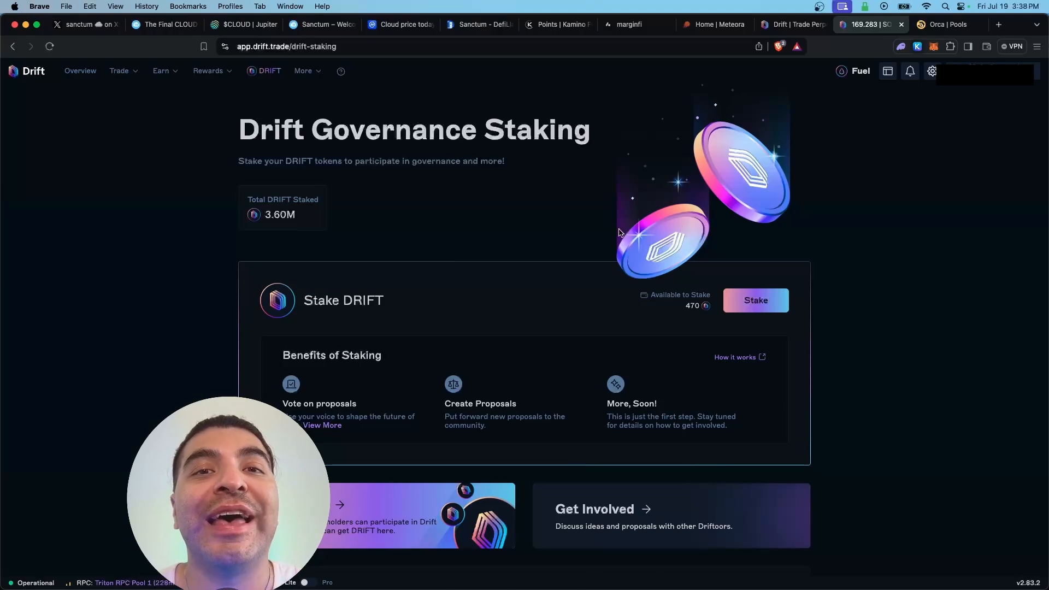
mouse_move(561, 290)
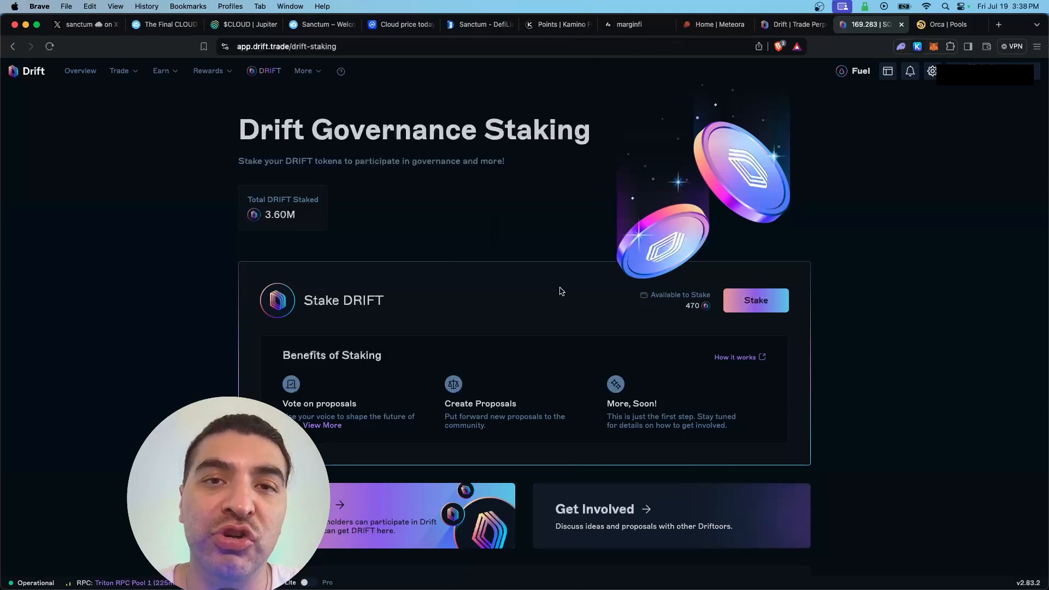
mouse_move(507, 121)
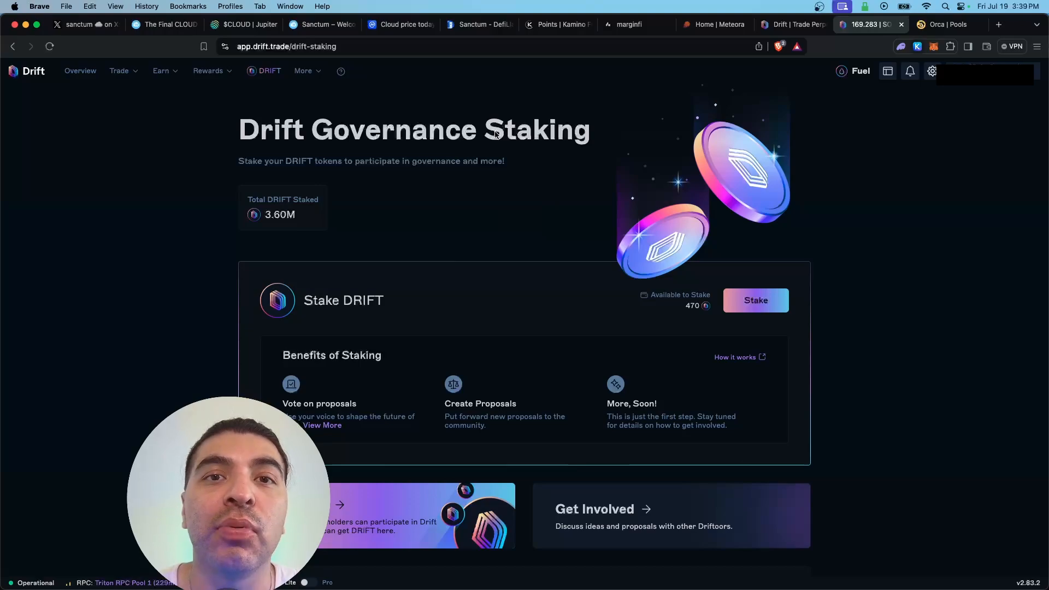
Leave the Drift Governance Staking page for the Orca pools tab
left_click(943, 25)
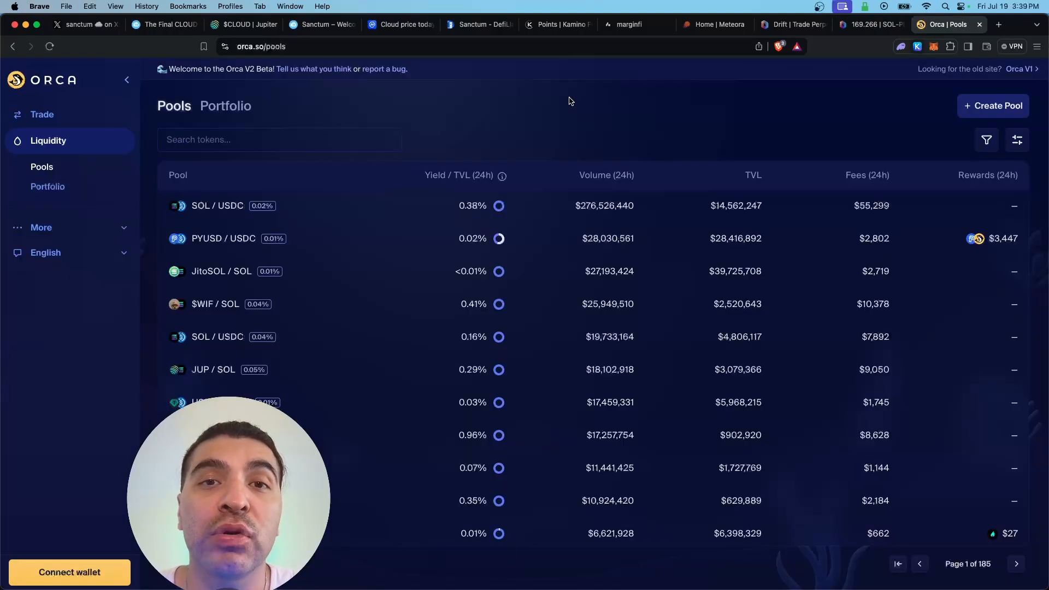
mouse_move(563, 79)
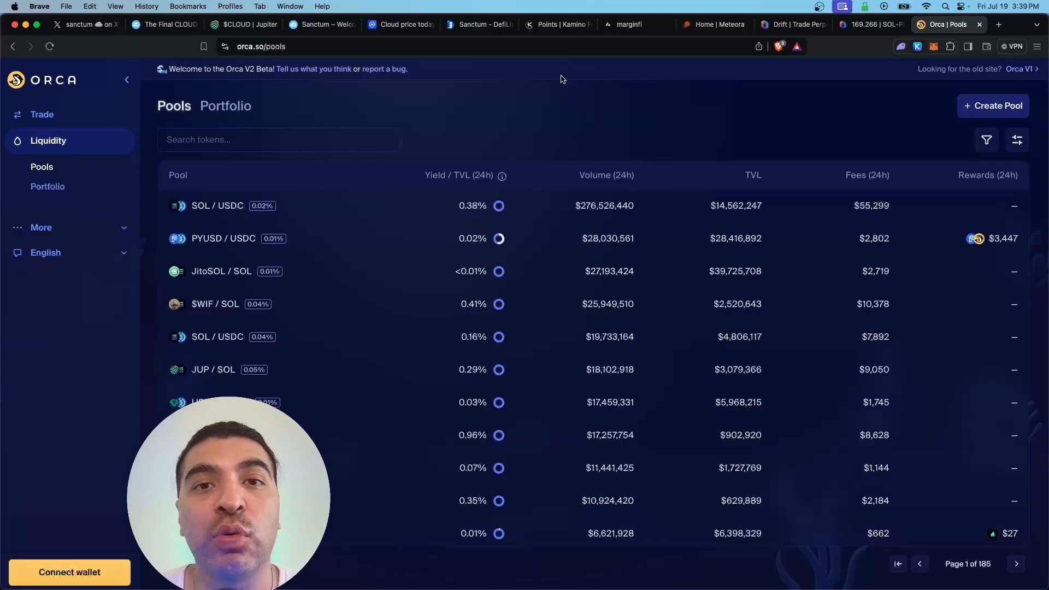
Filter Orca's pools to CLOUD, showing CLOUD/SOL and CLOUD/USDC, then move to Sanctum
type("cl")
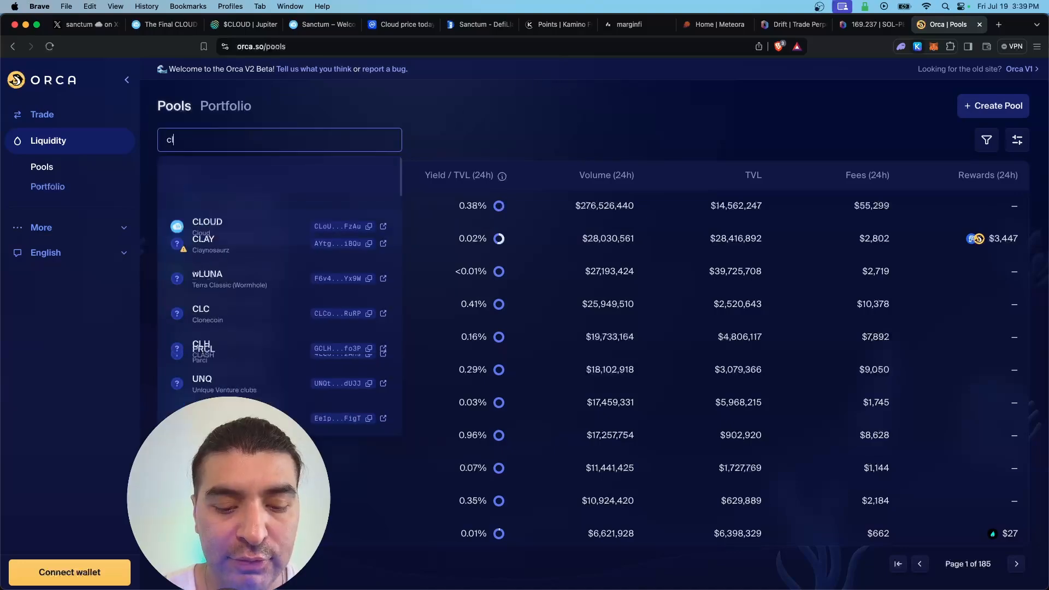
left_click(207, 227)
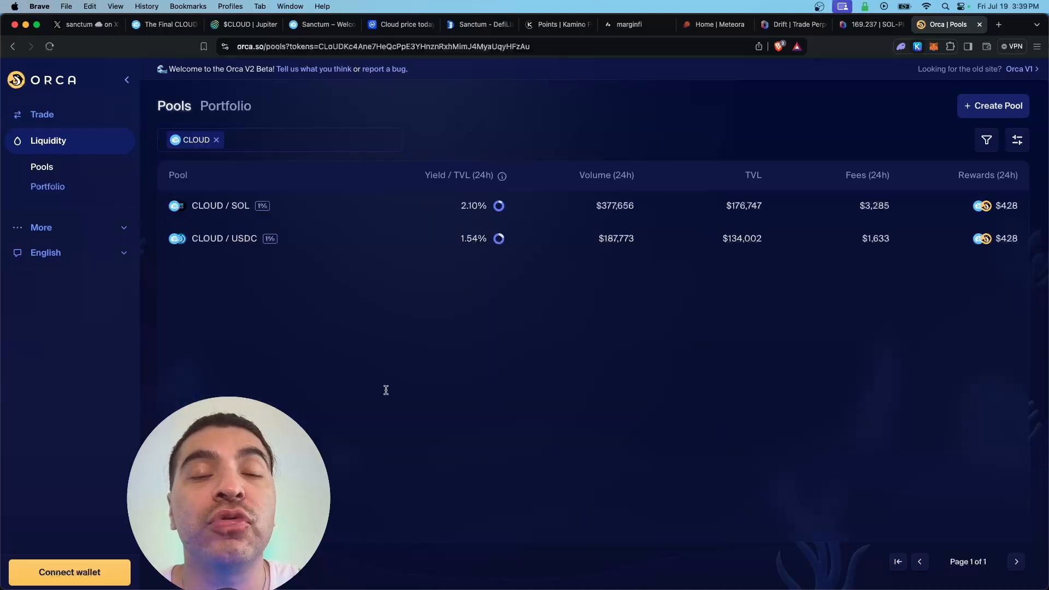
mouse_move(411, 168)
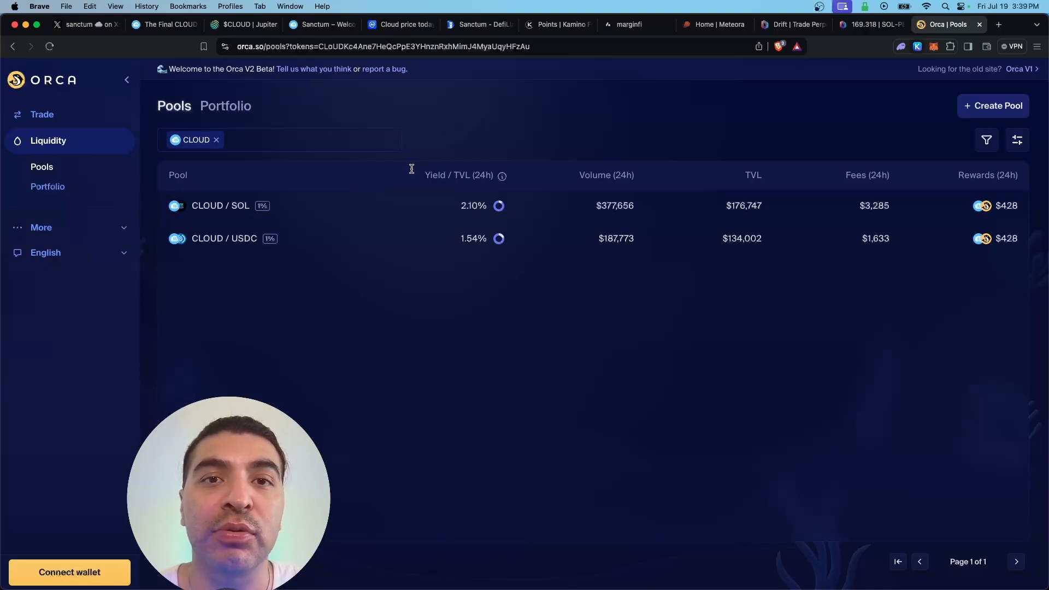
left_click(321, 25)
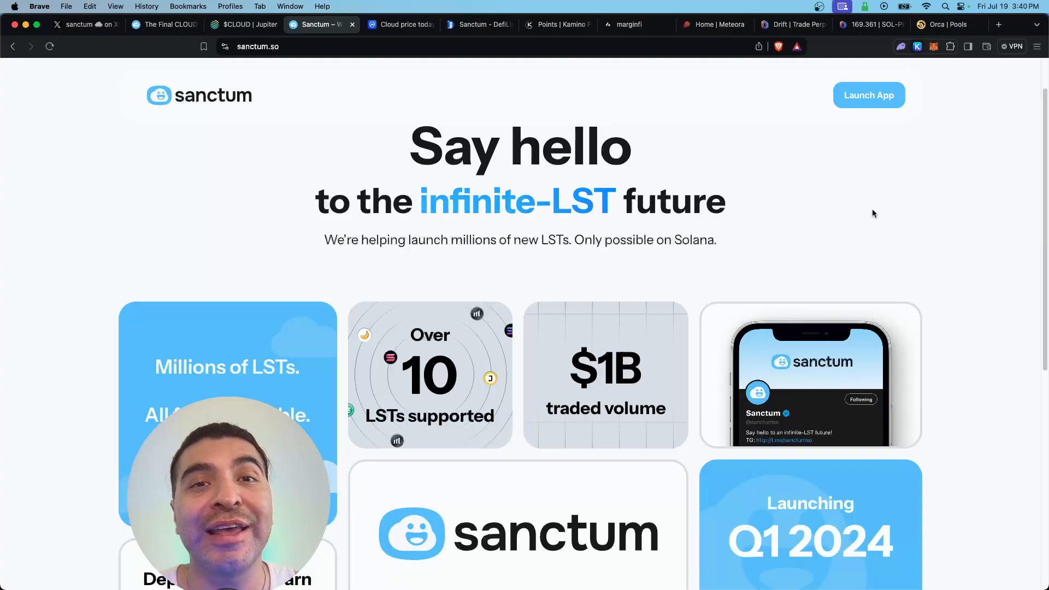
Review the Final CLOUD Airdrop post and a YouTube Videos page, returning to the Genesis Mint post
left_click(164, 26)
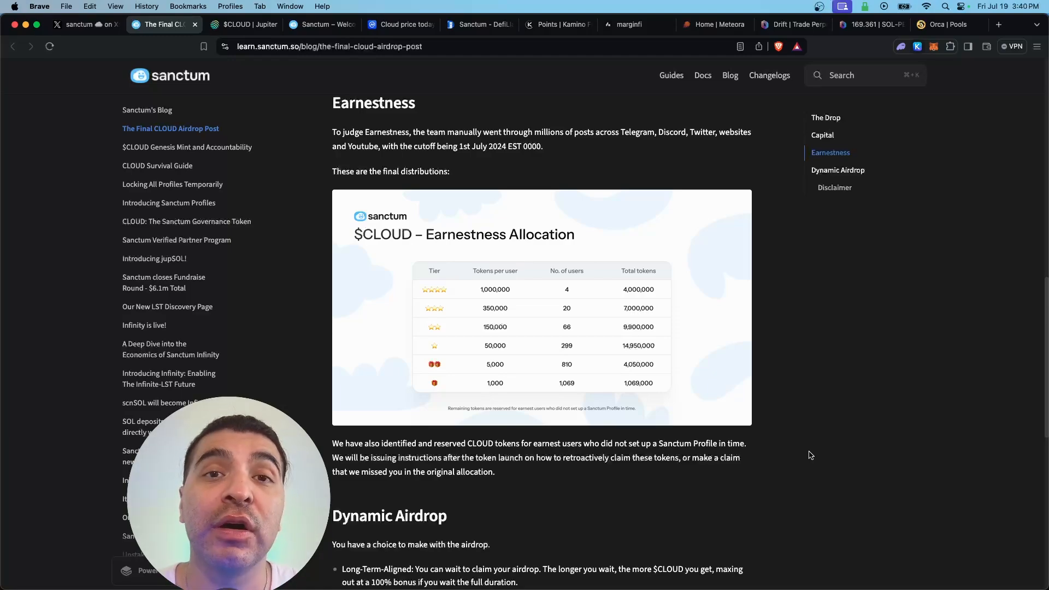
left_click(79, 25)
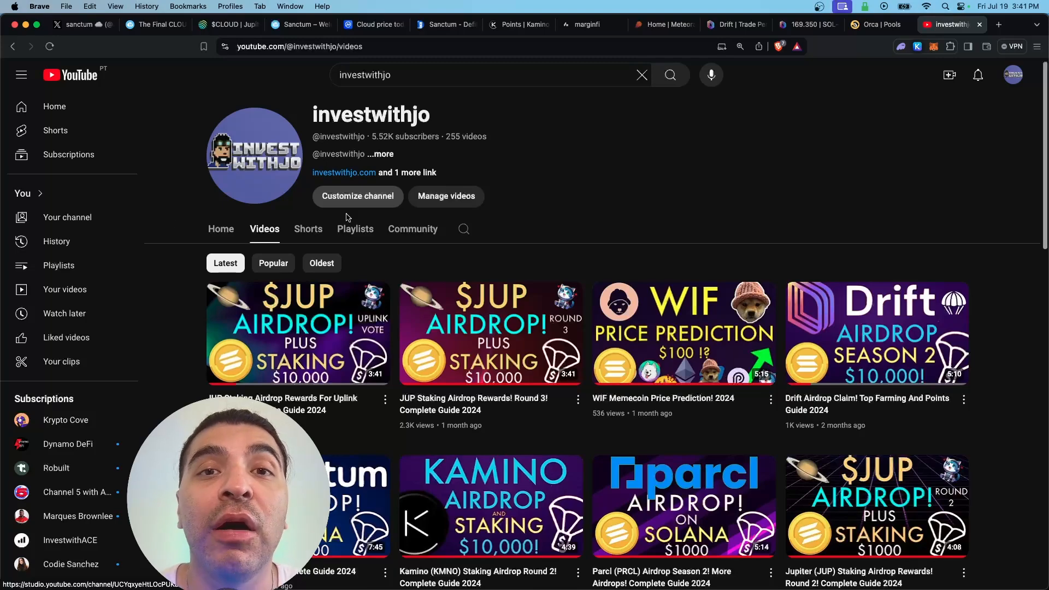
mouse_move(897, 279)
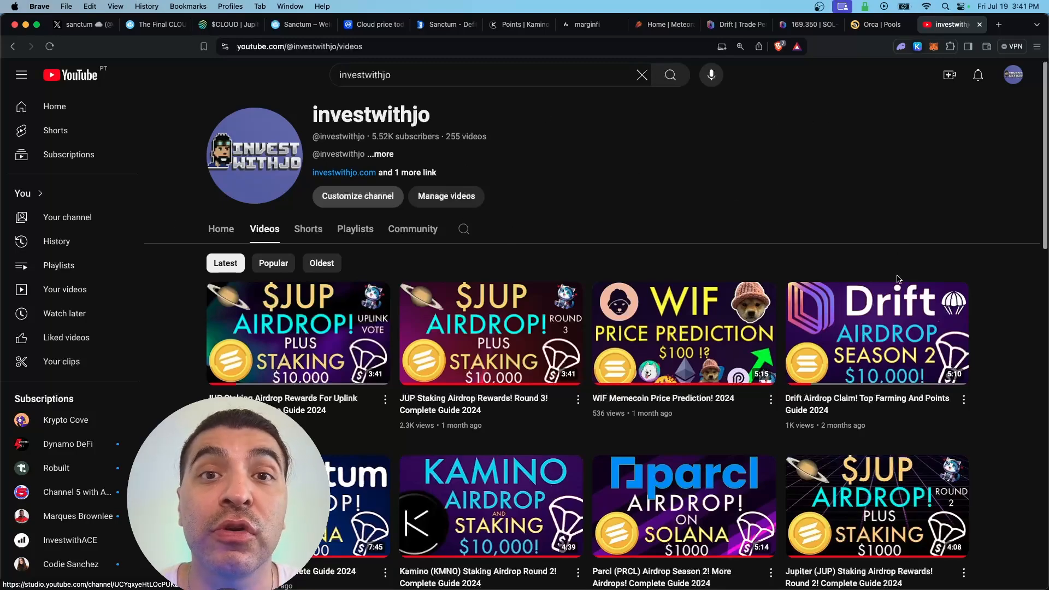
left_click(227, 25)
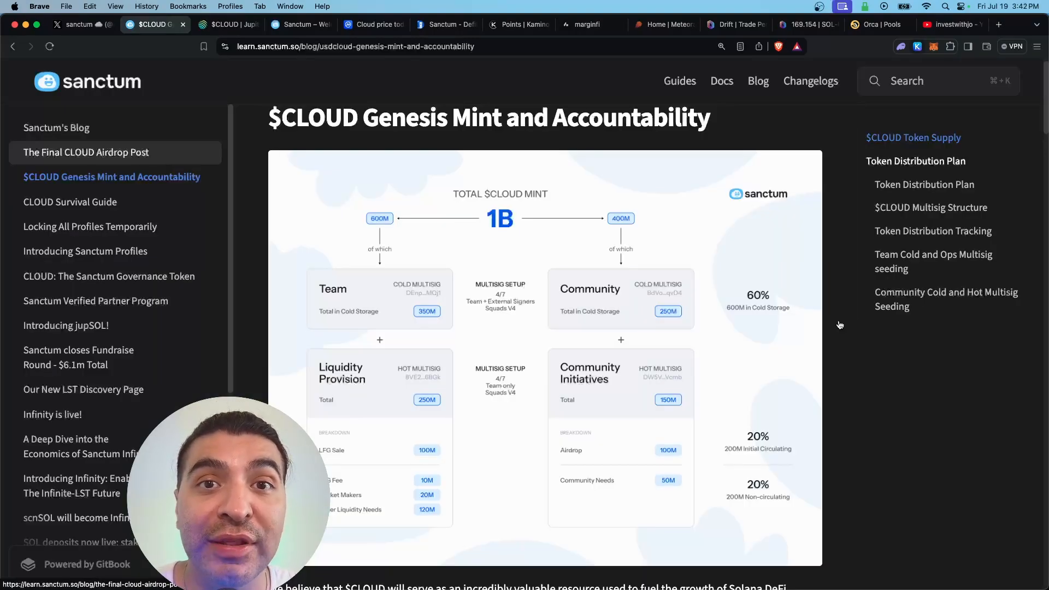
View the 'CLOUD: The Sanctum Governance Token' post with its 30% Community allocation chart
left_click(109, 276)
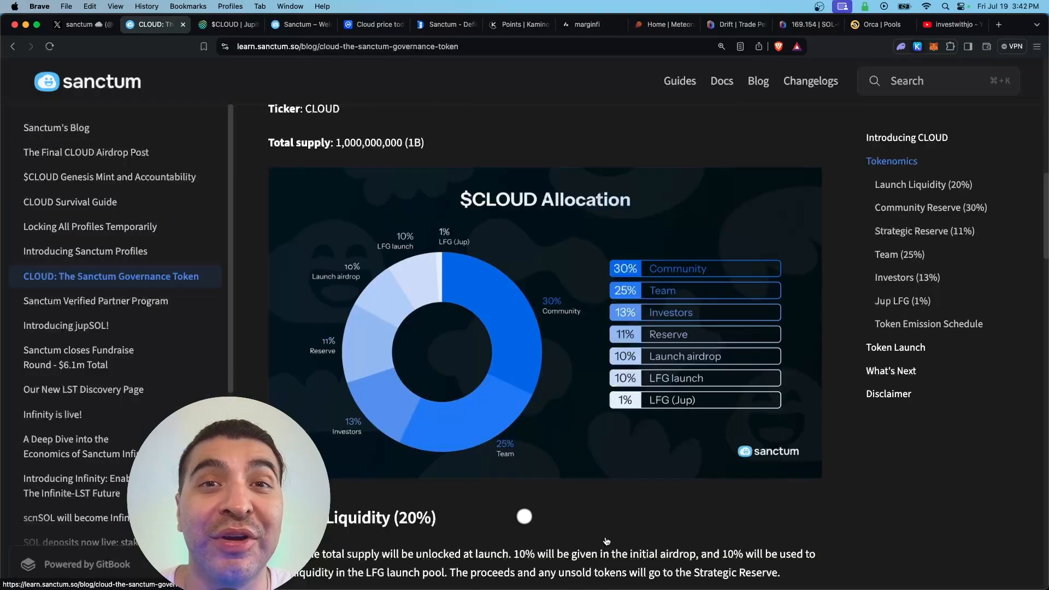